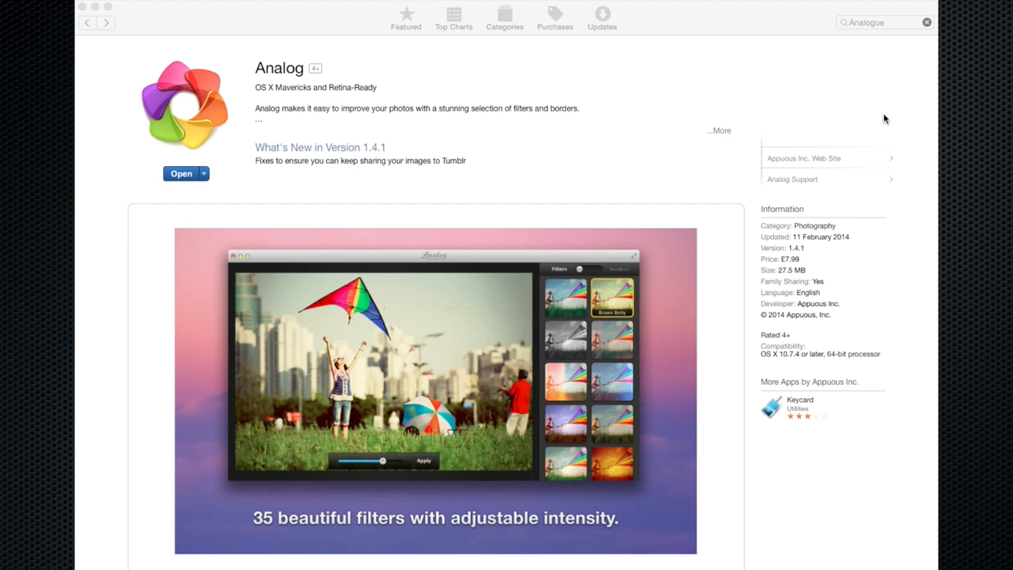
mouse_move(814, 264)
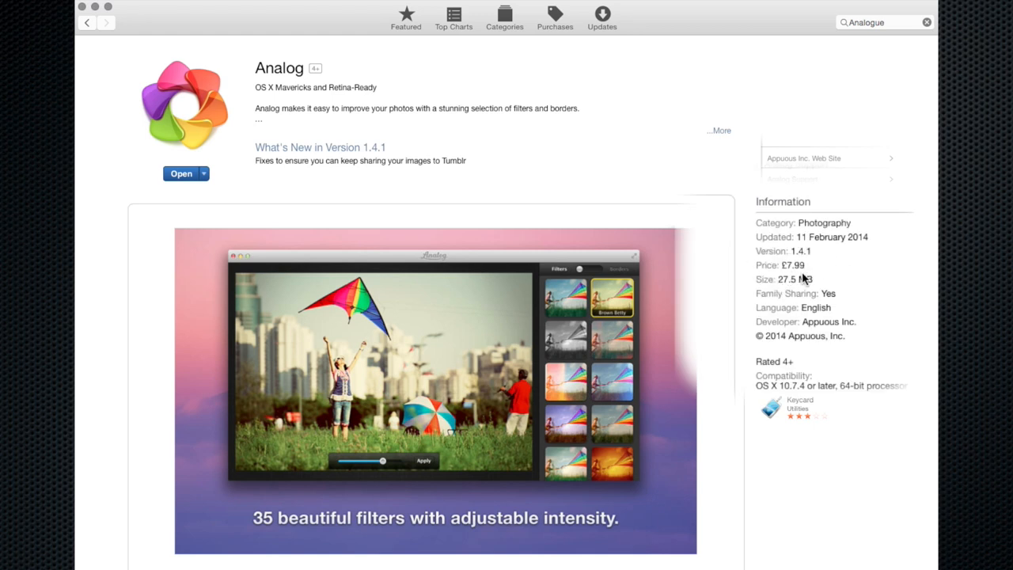
mouse_move(856, 269)
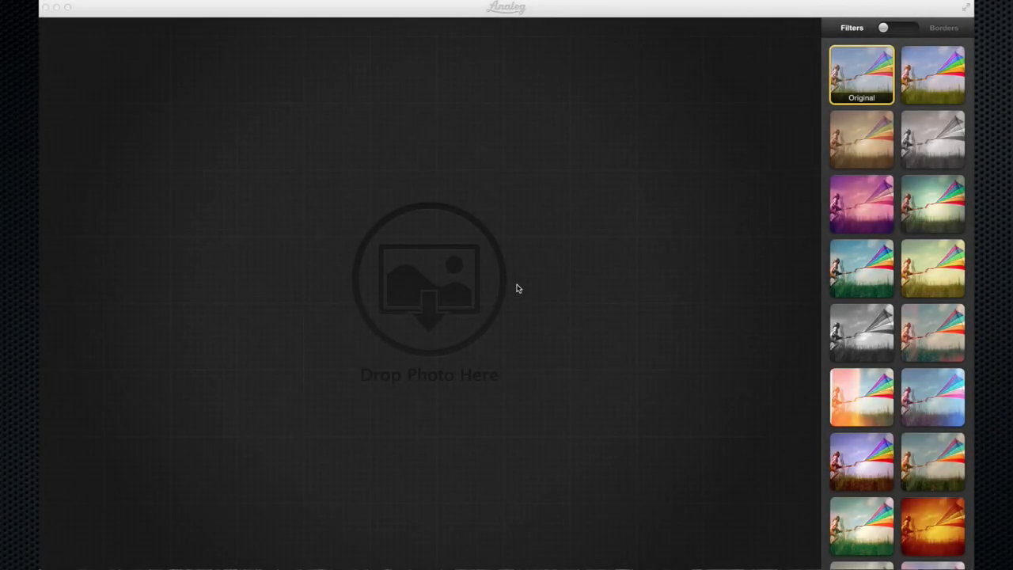
mouse_move(471, 288)
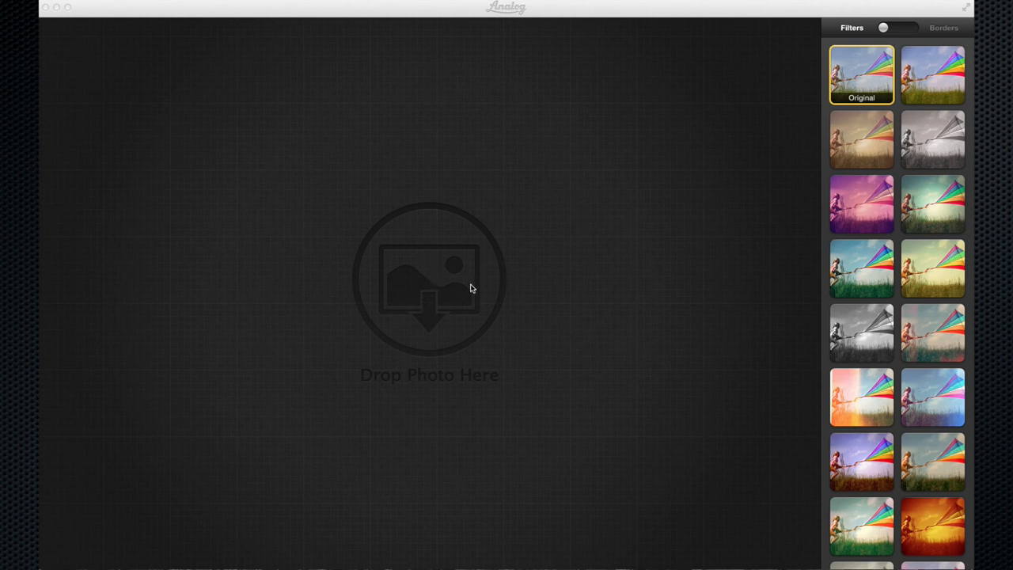
mouse_move(468, 261)
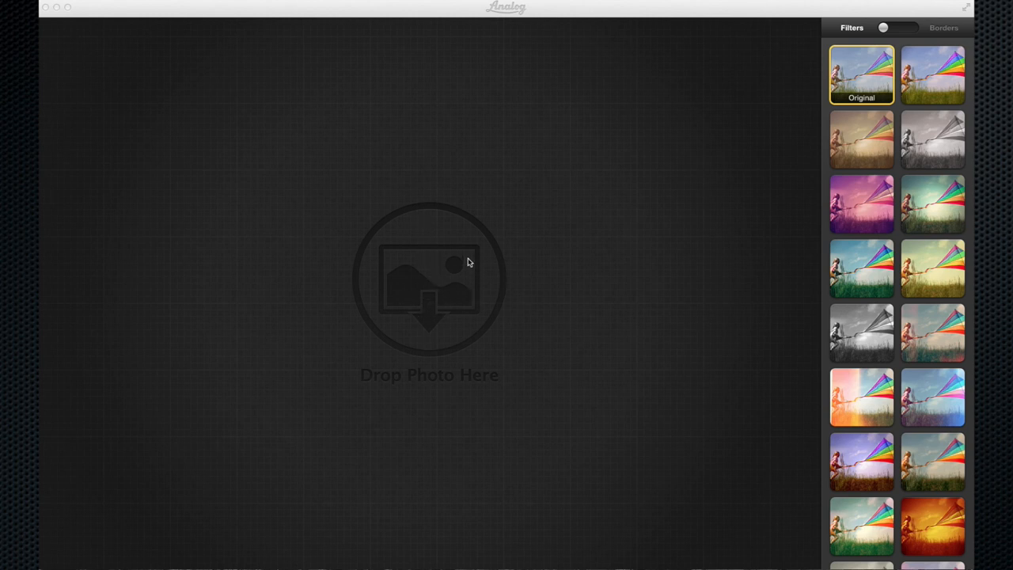
mouse_move(443, 282)
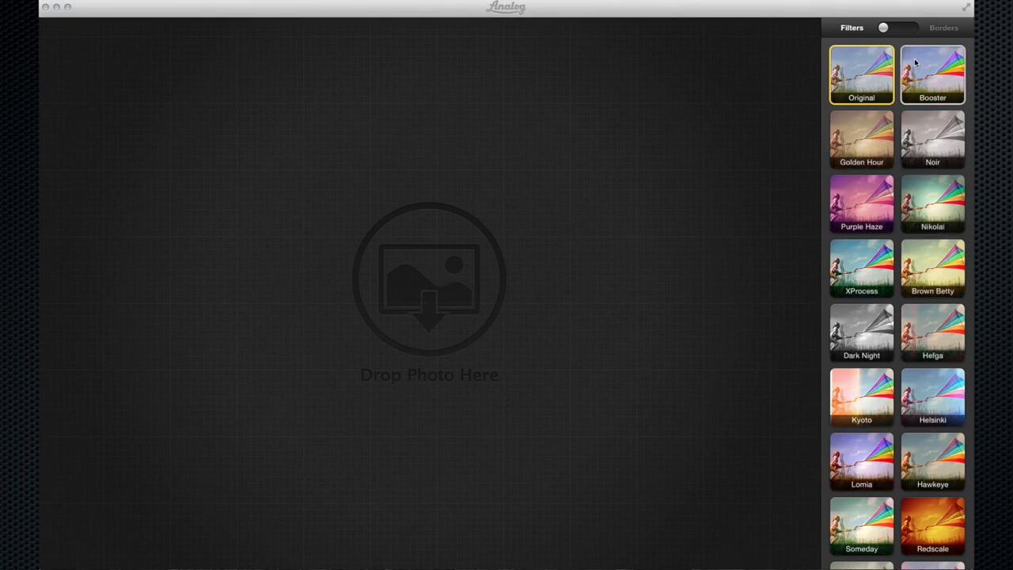
scroll(down, 3)
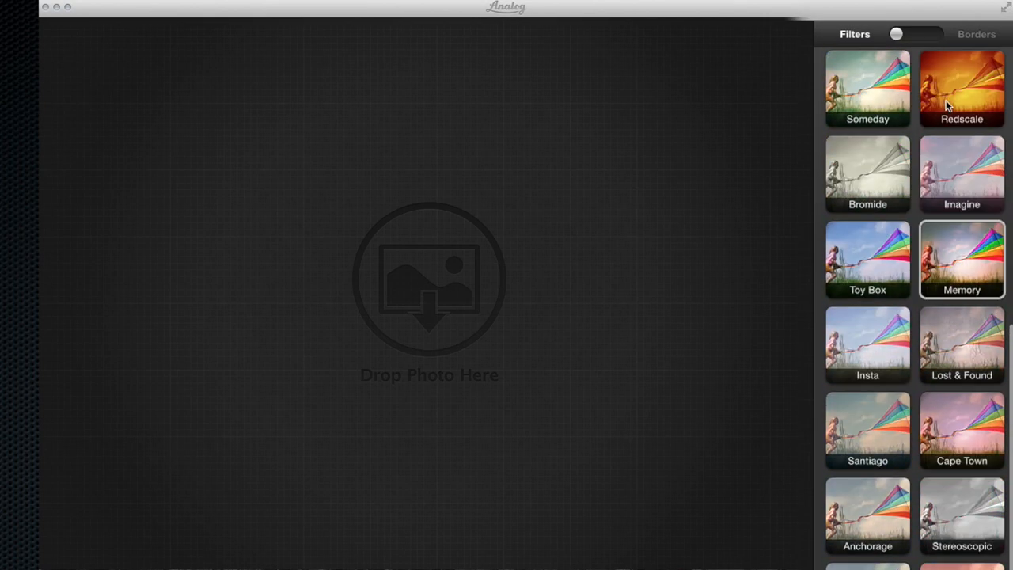
click(896, 35)
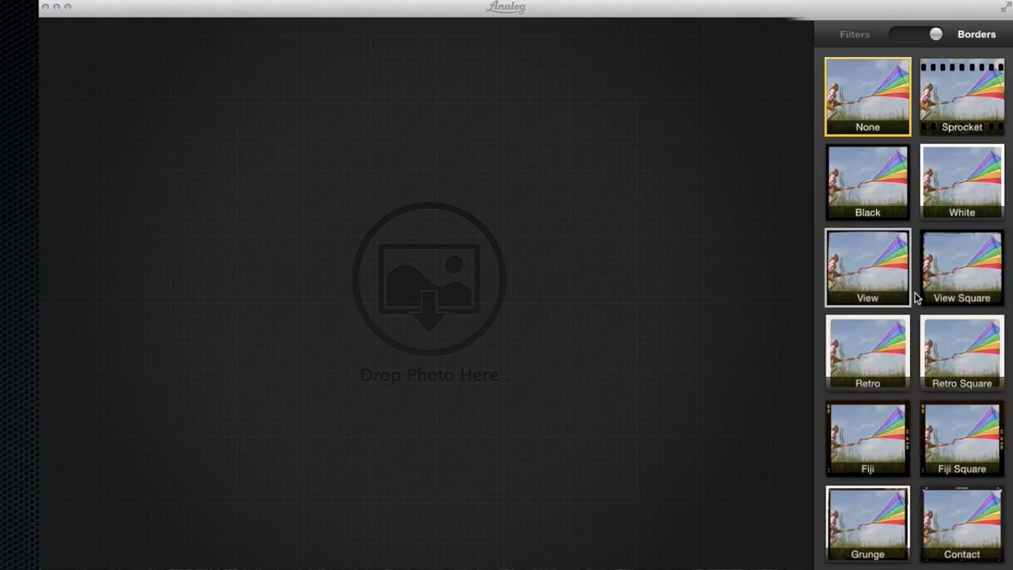
click(929, 34)
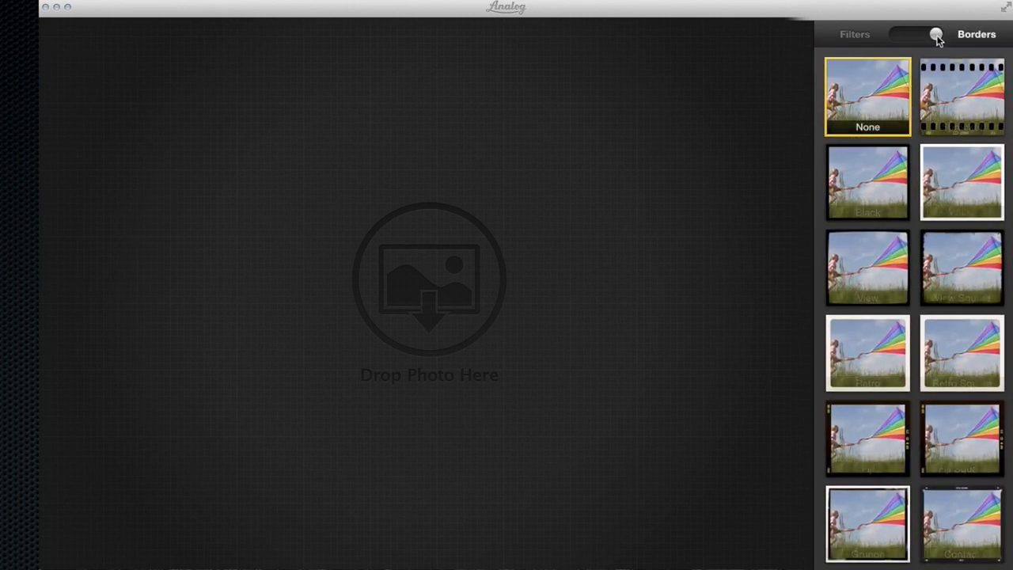
click(855, 35)
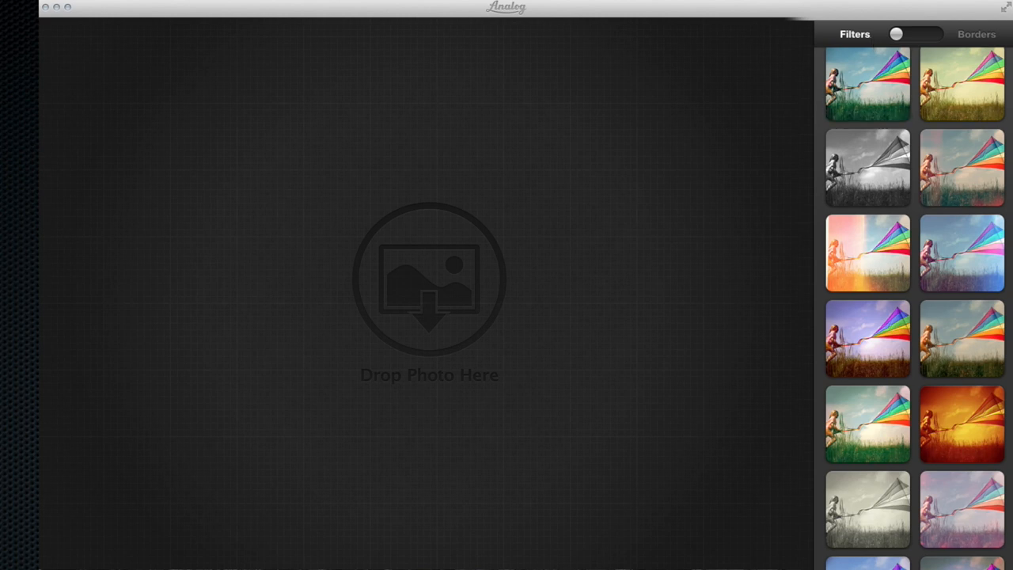
mouse_move(756, 105)
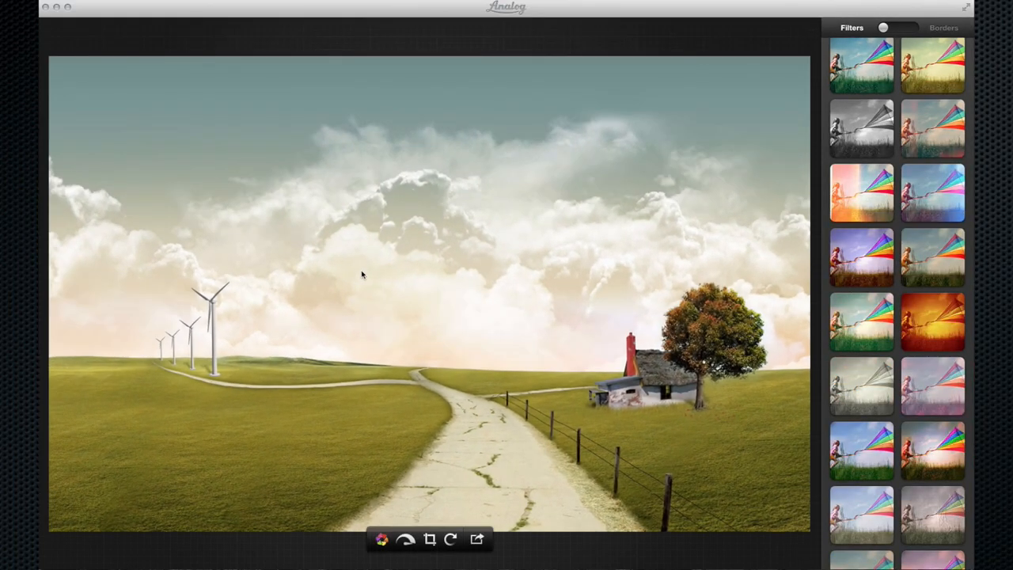
mouse_move(380, 272)
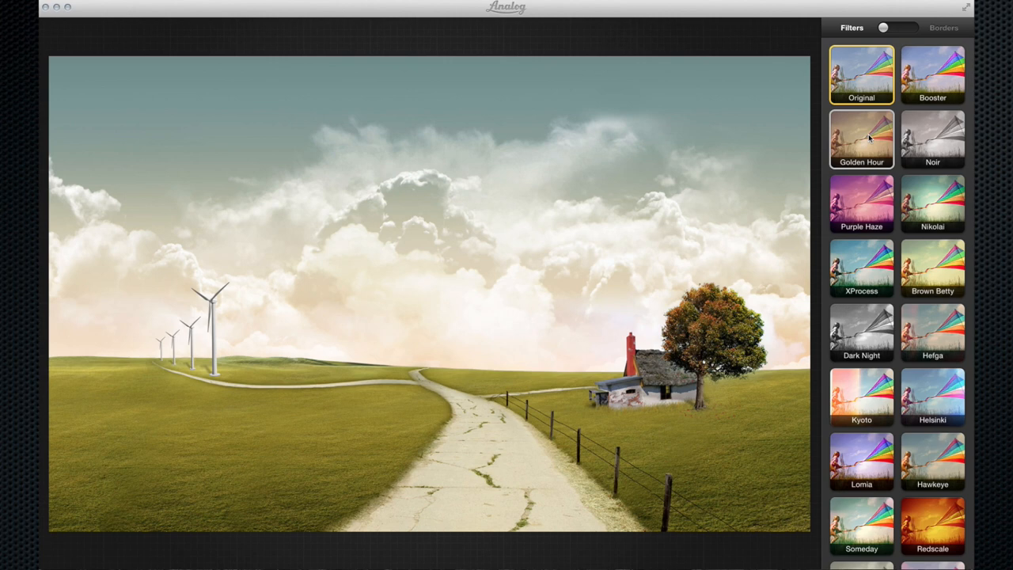
Apply the Booster filter to the loaded countryside landscape for warmer, richer colours.
click(934, 76)
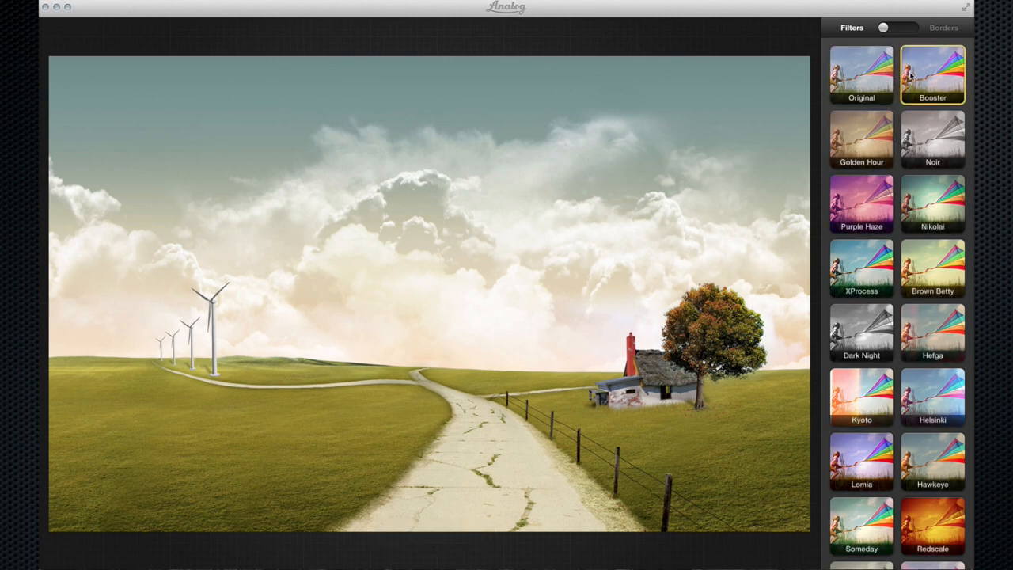
click(933, 76)
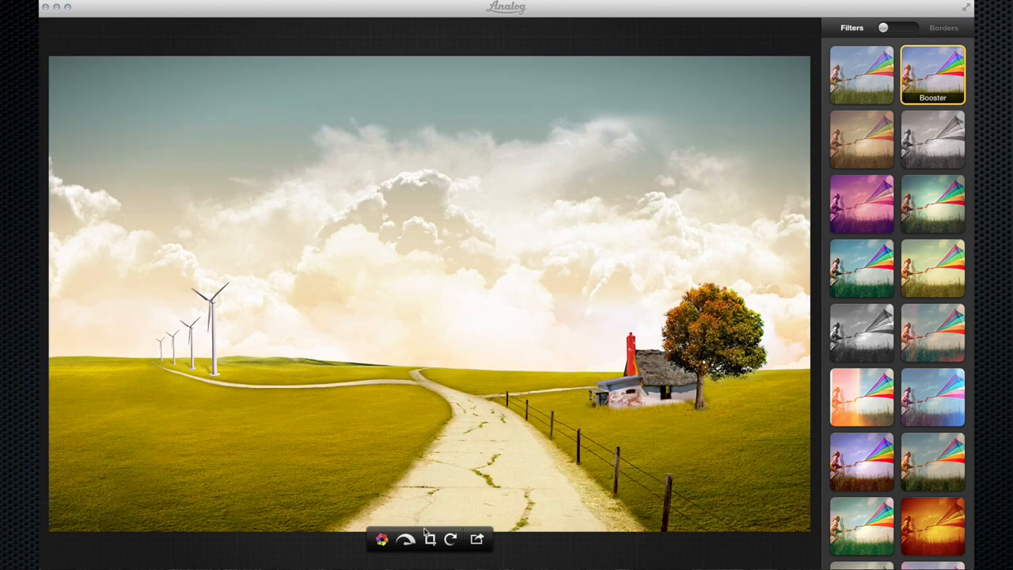
mouse_move(371, 544)
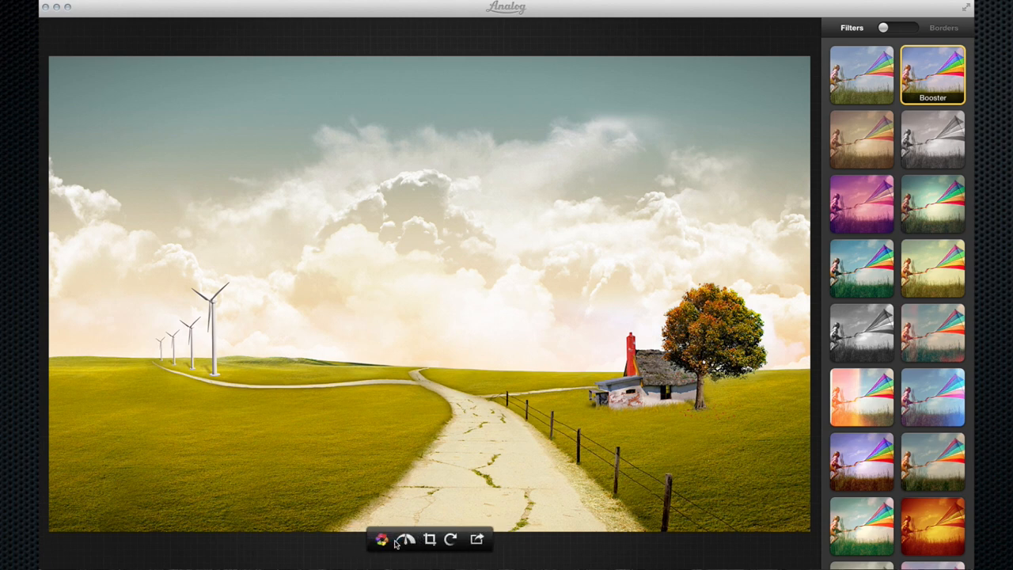
mouse_move(383, 541)
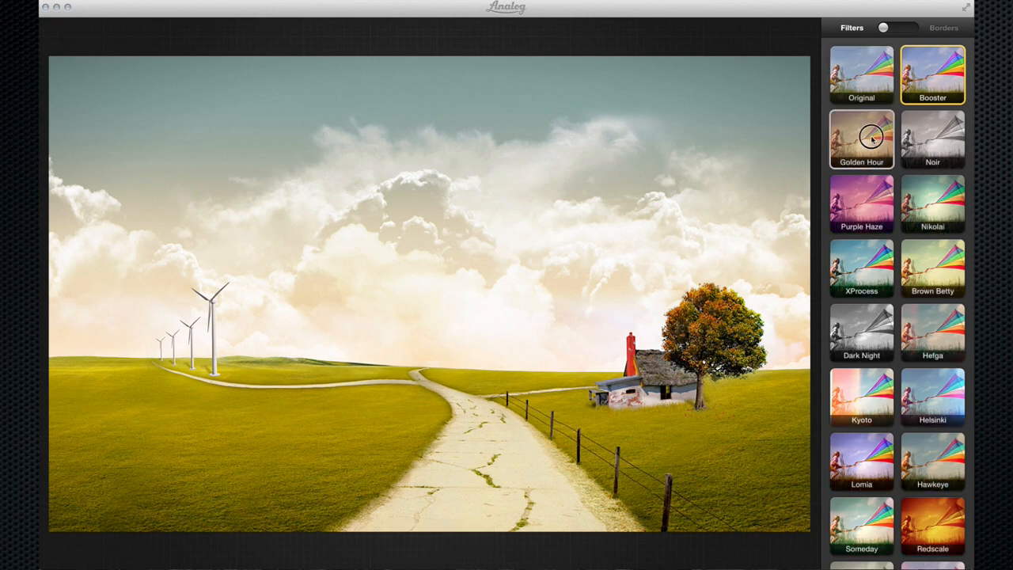
Try Golden Hour and Purple Haze, comparing Purple Haze against the unprocessed photo.
click(861, 139)
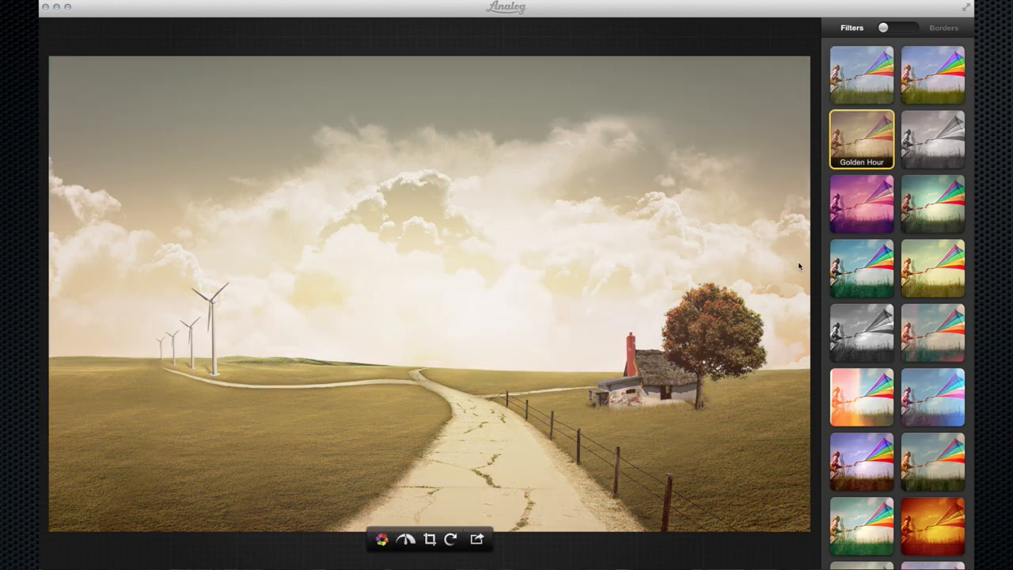
click(861, 204)
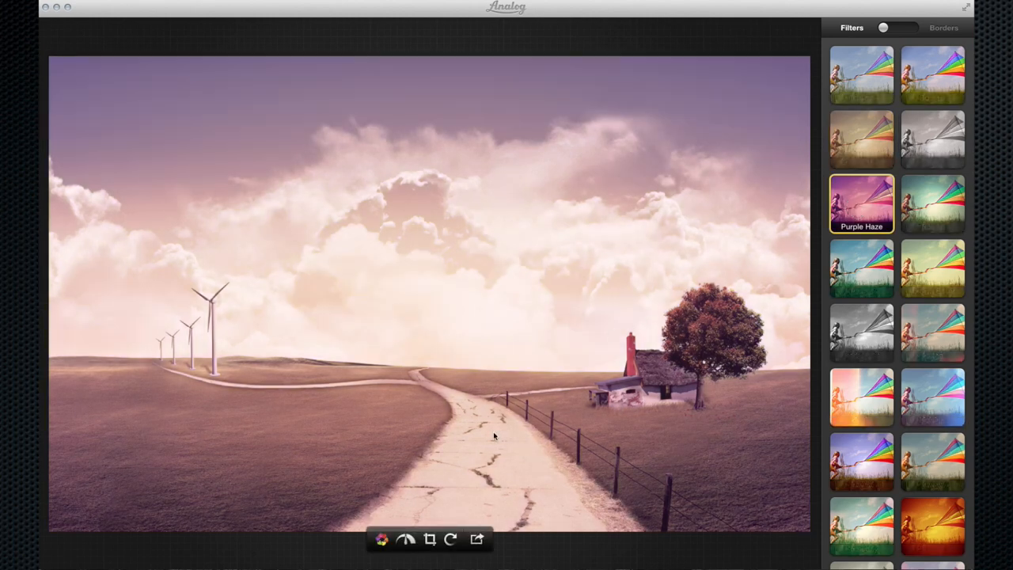
mouse_move(386, 541)
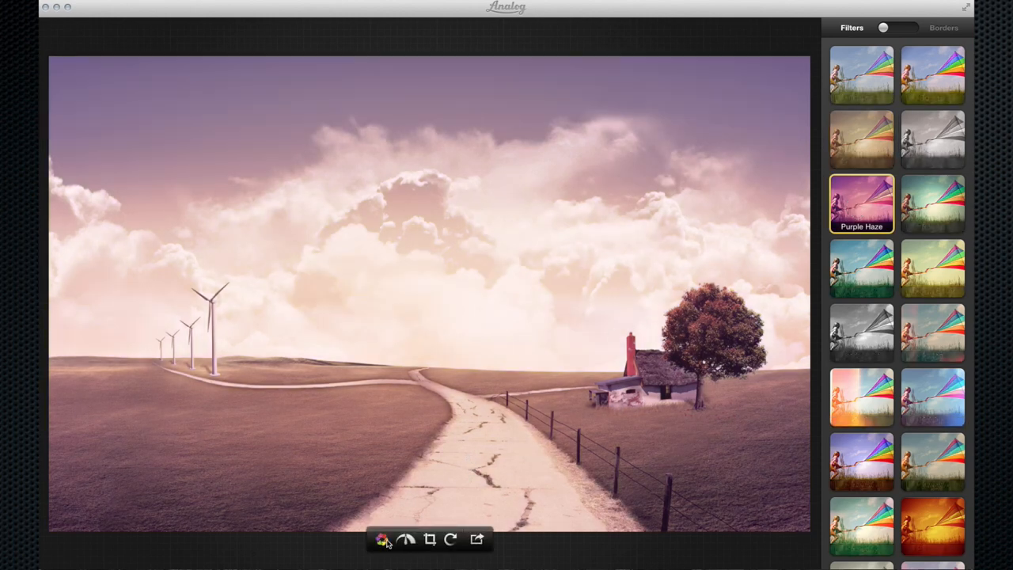
click(383, 541)
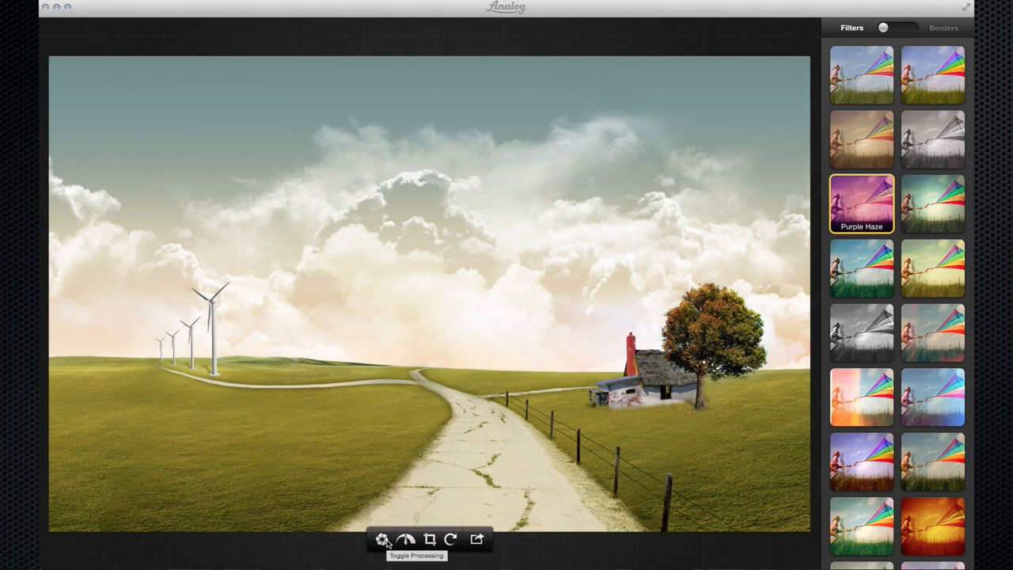
click(382, 539)
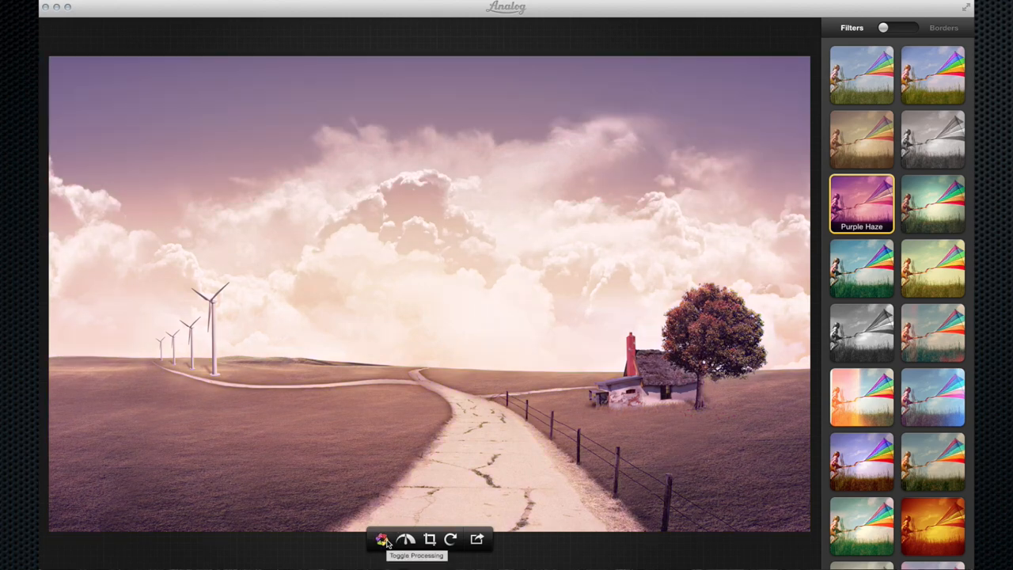
click(383, 541)
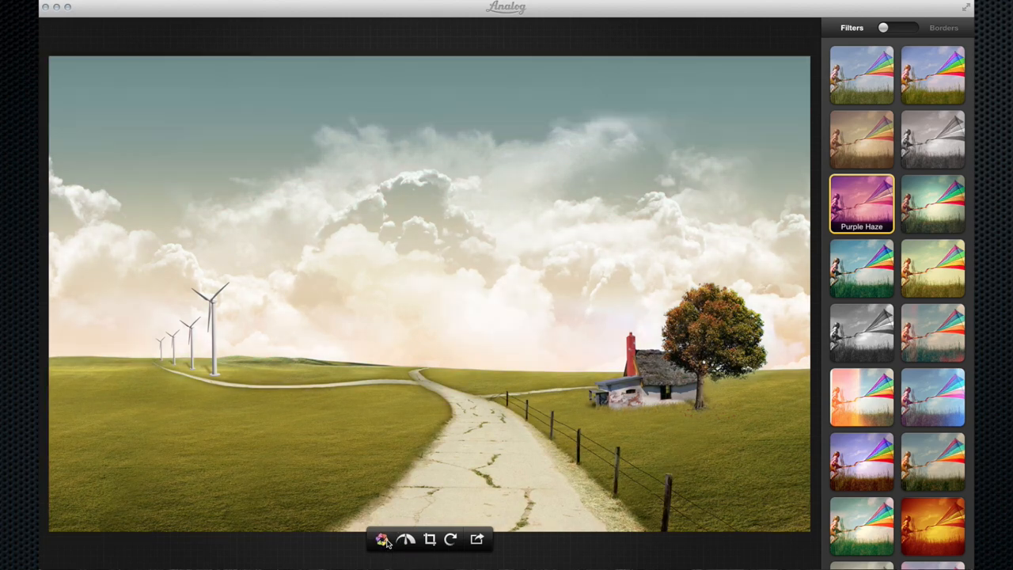
click(860, 204)
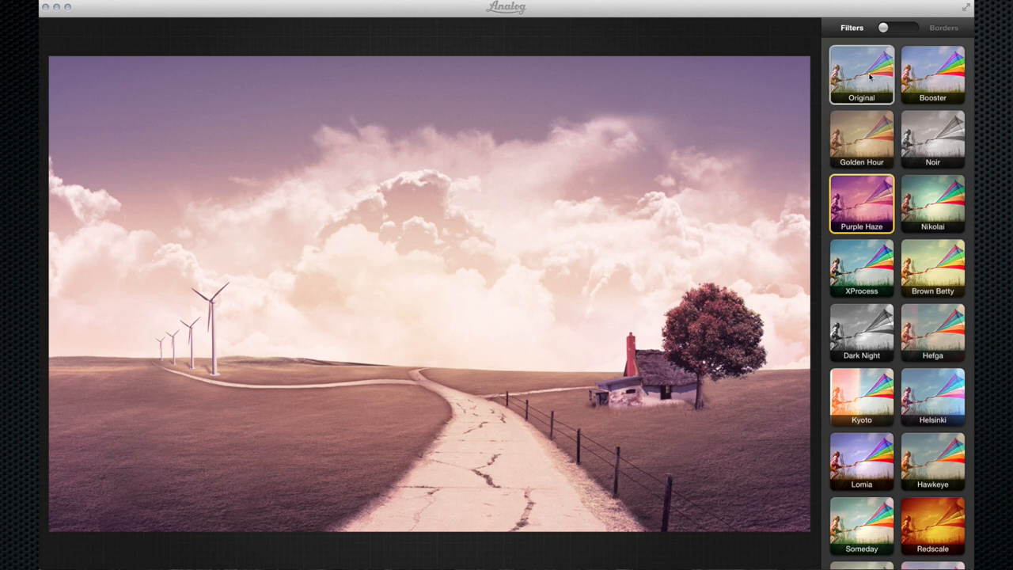
From Original, try Brown Betty, Kyoto, Dark Night and Hefga, landing on Redscale.
click(861, 76)
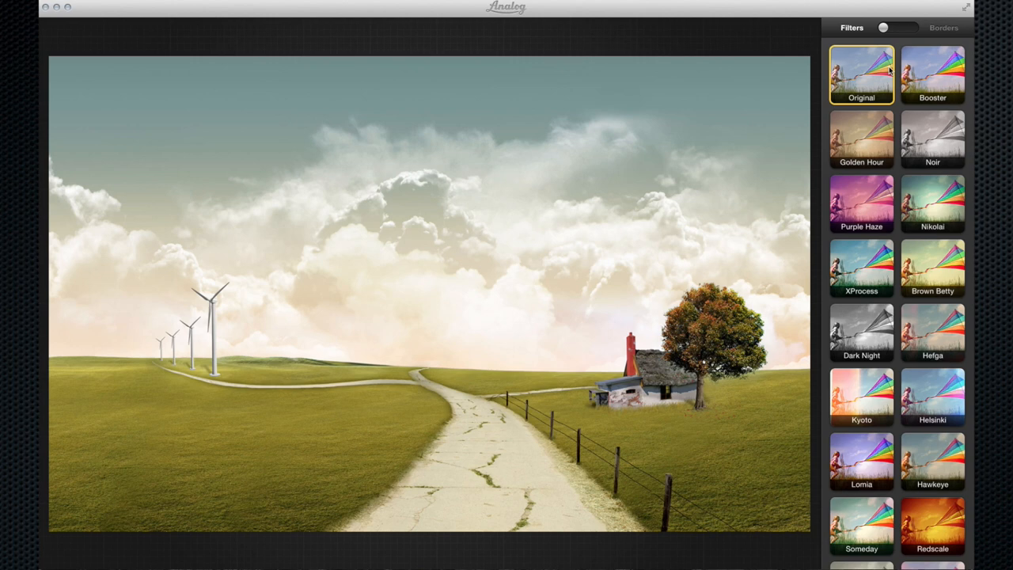
click(932, 269)
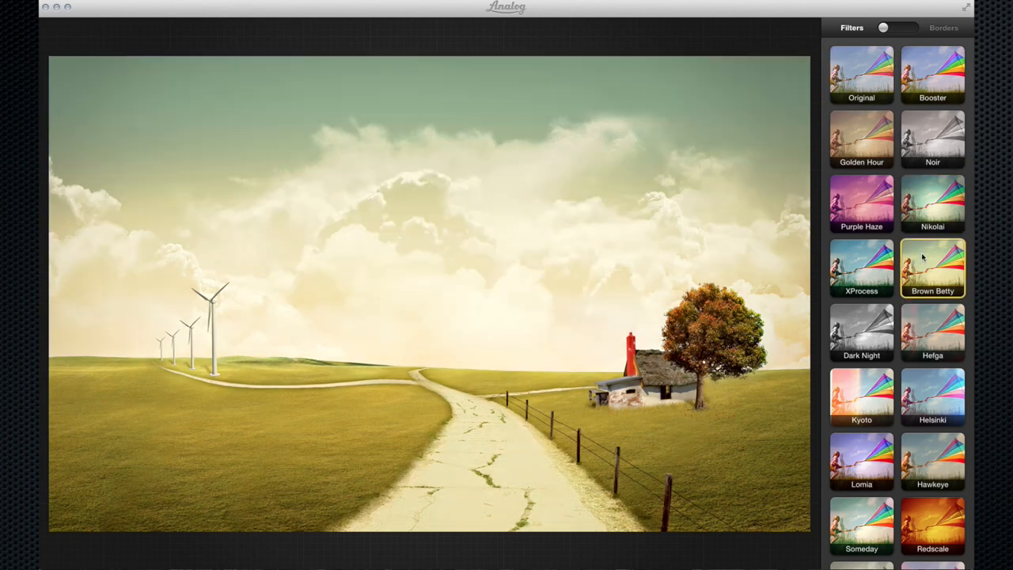
click(861, 398)
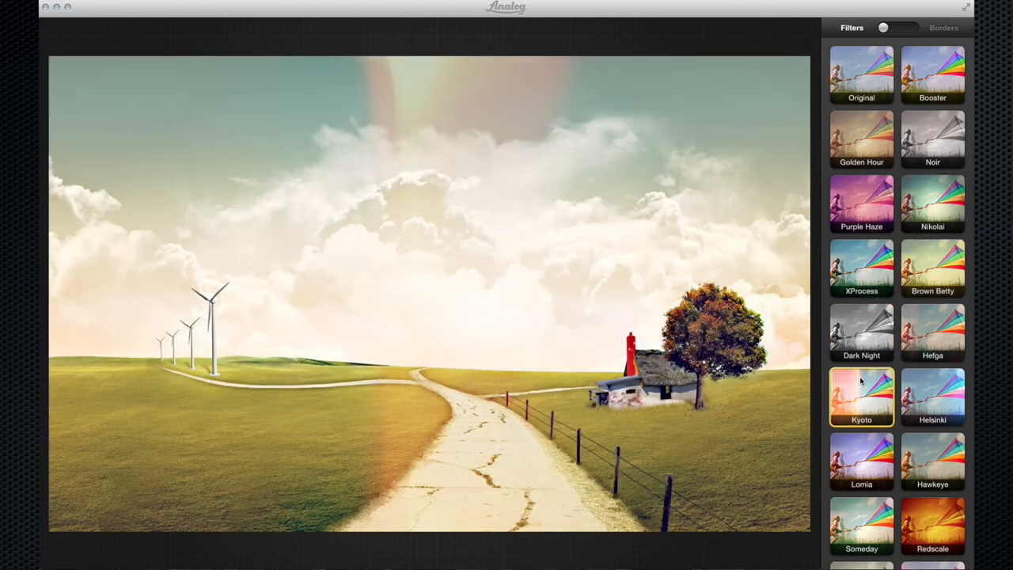
click(861, 332)
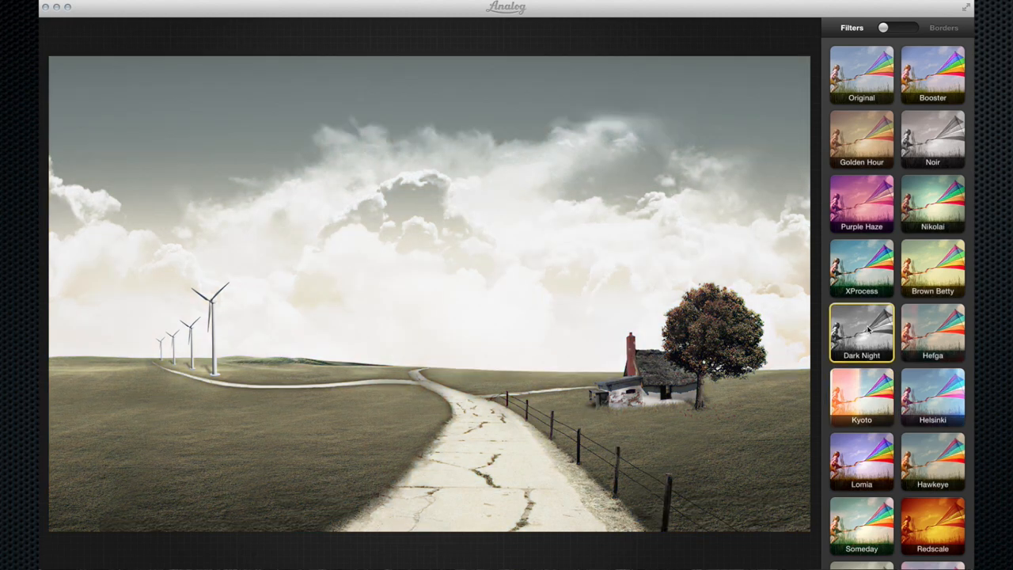
click(932, 209)
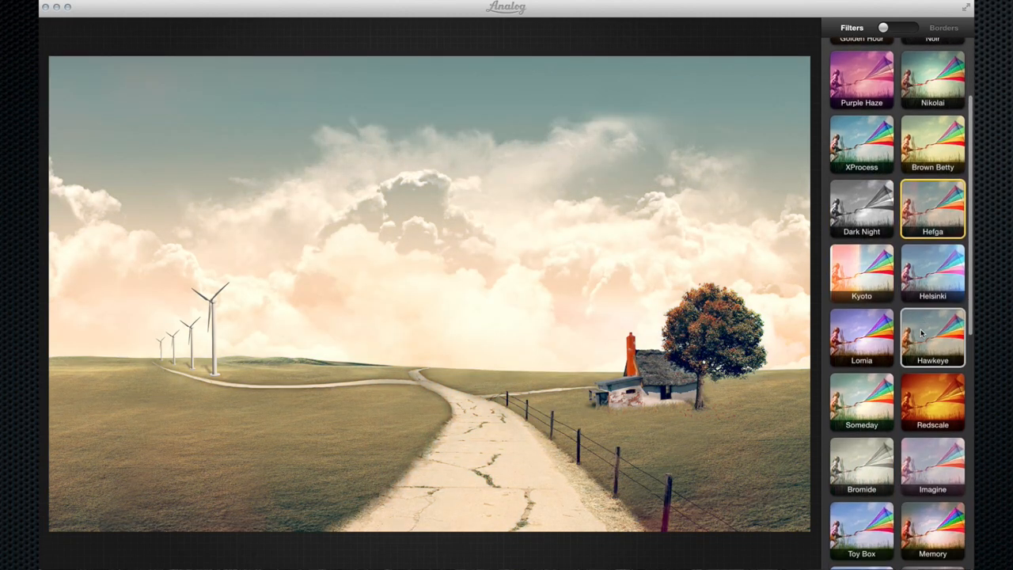
click(932, 399)
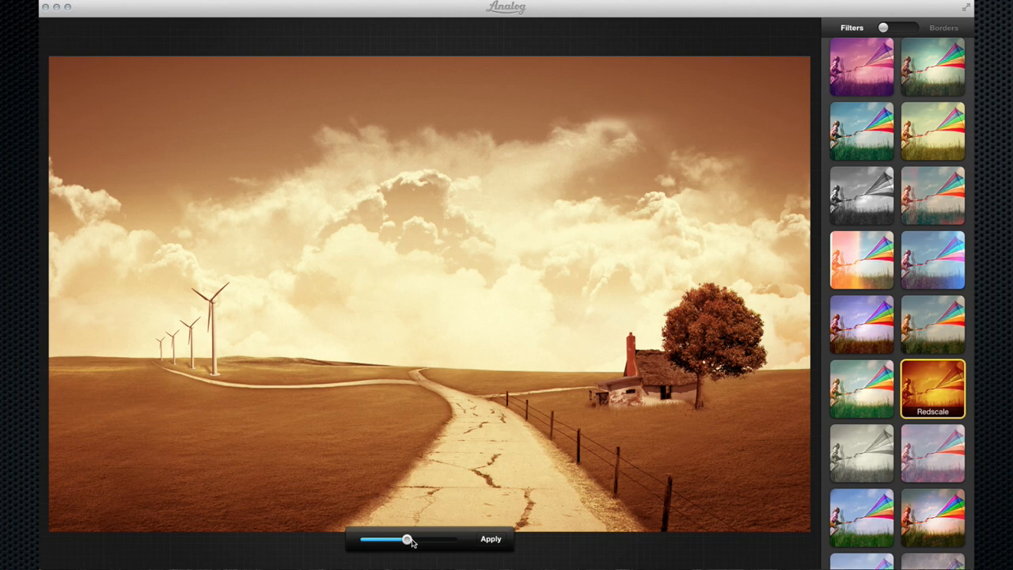
Set the Redscale strength to full and commit it, then revert to the original colours.
drag(405, 538, 455, 537)
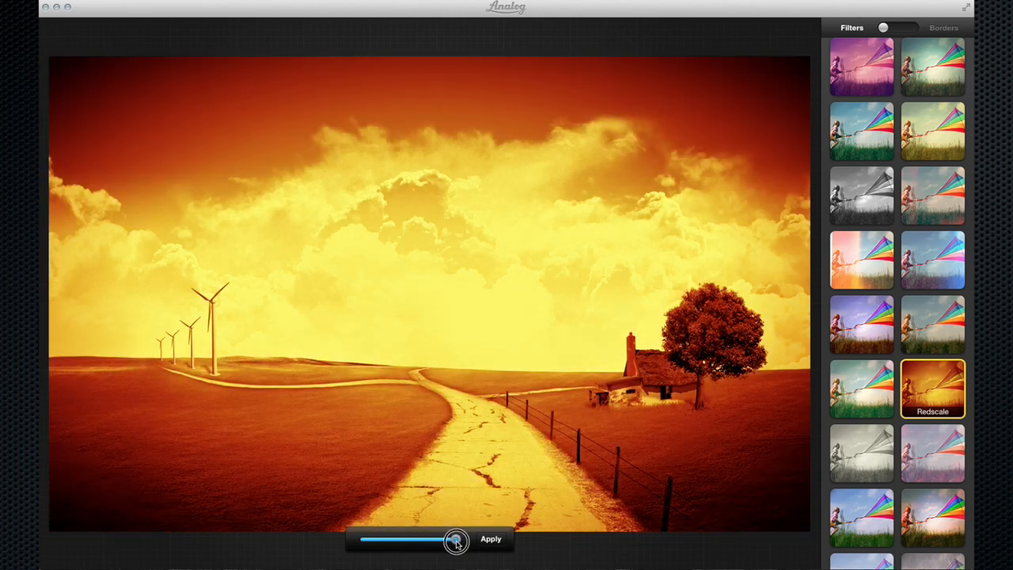
drag(456, 538, 398, 538)
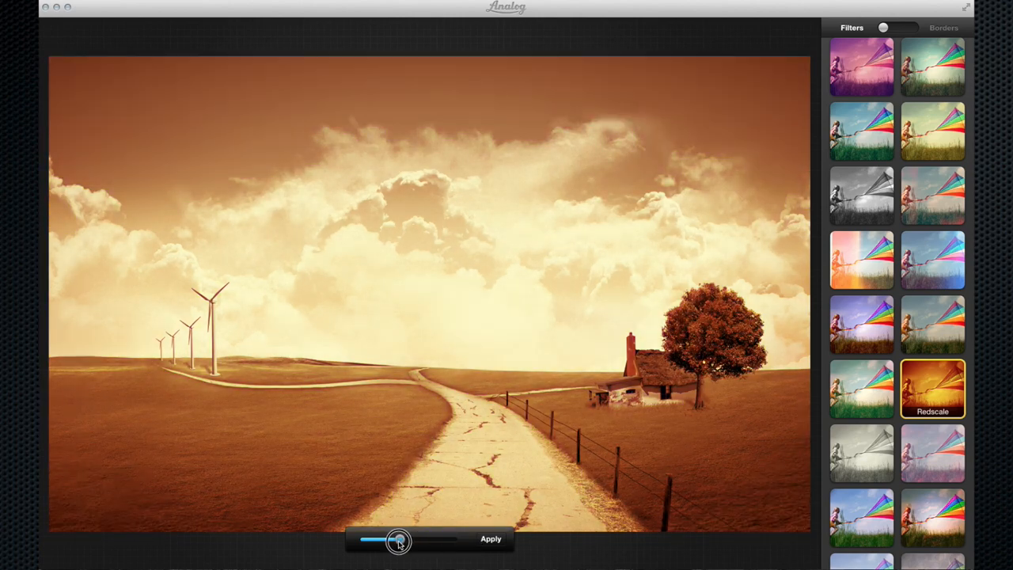
drag(399, 538, 462, 538)
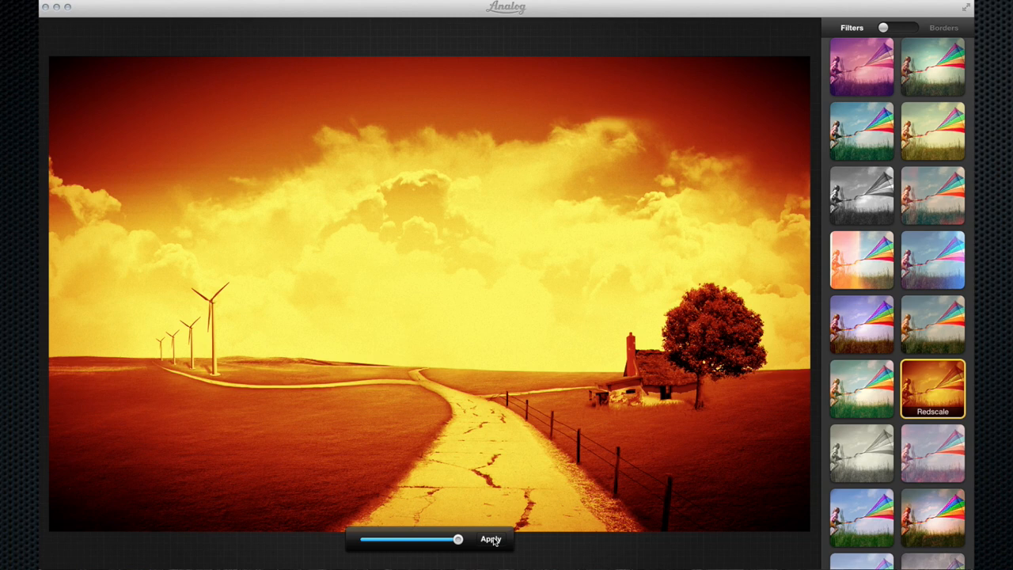
click(490, 538)
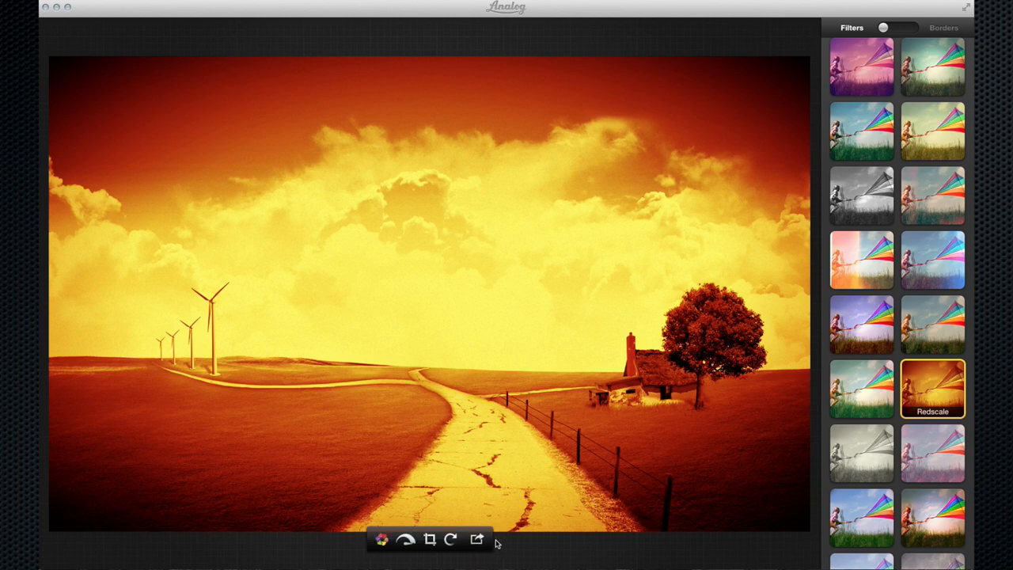
mouse_move(847, 458)
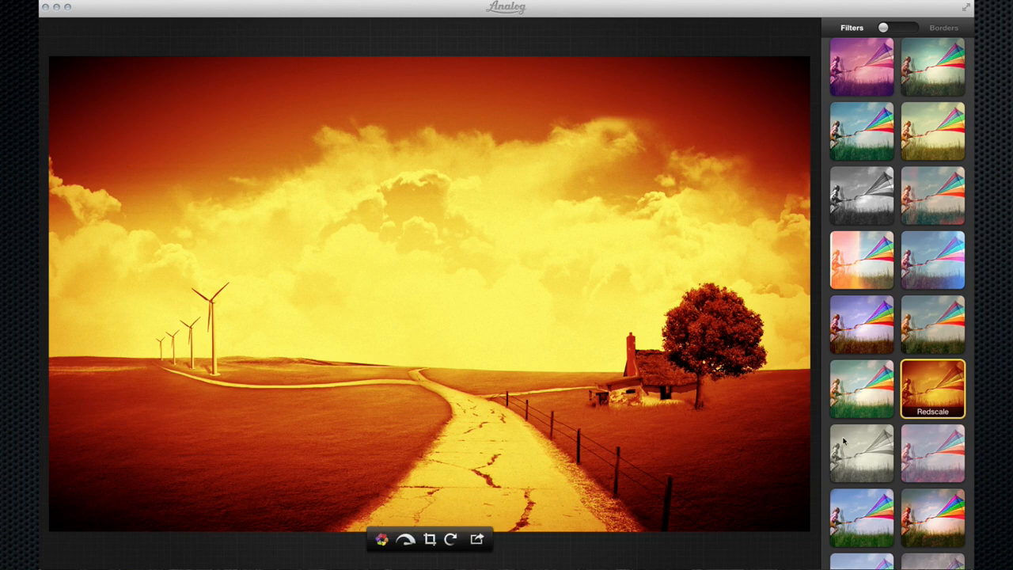
click(861, 389)
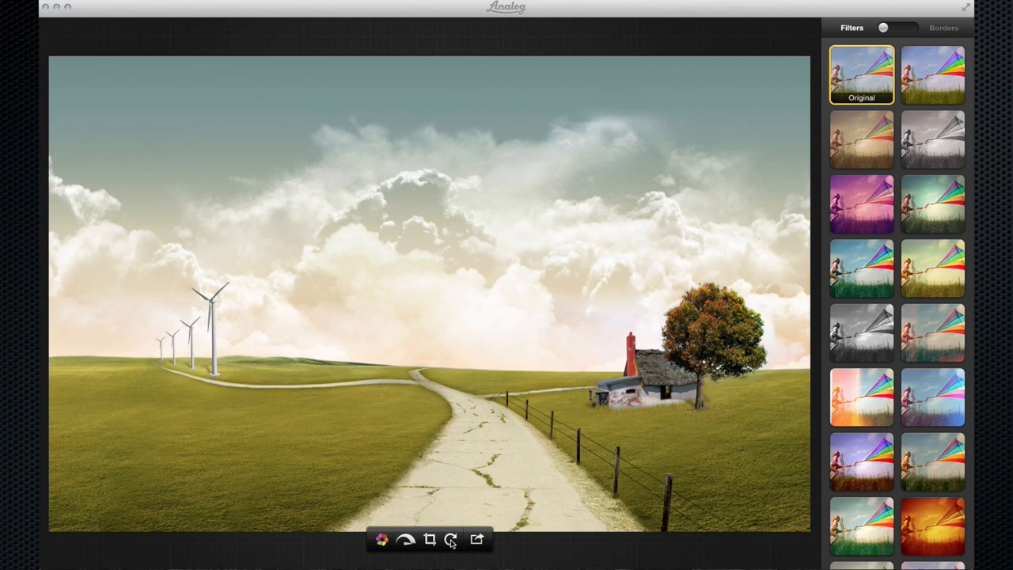
click(431, 544)
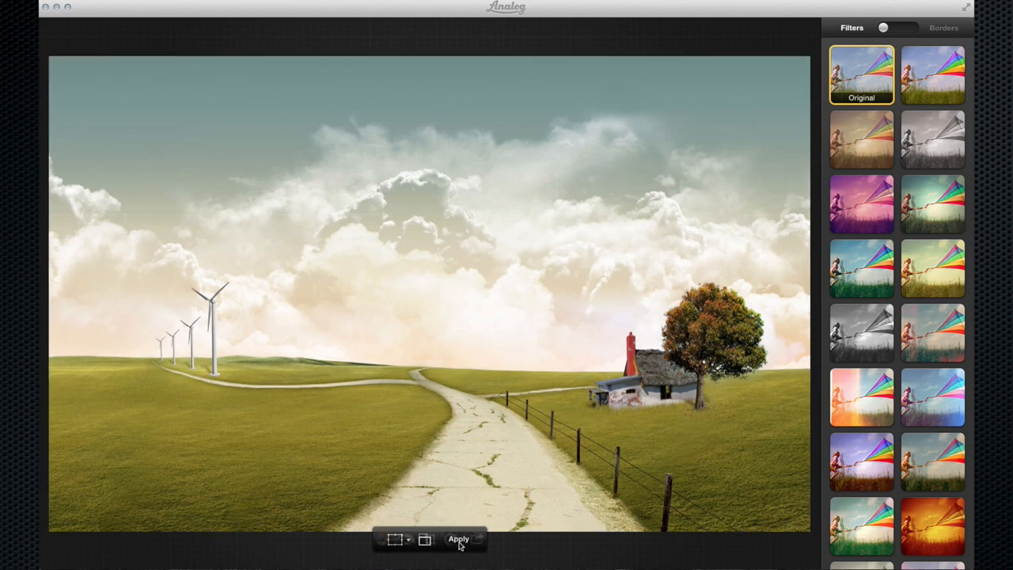
click(396, 541)
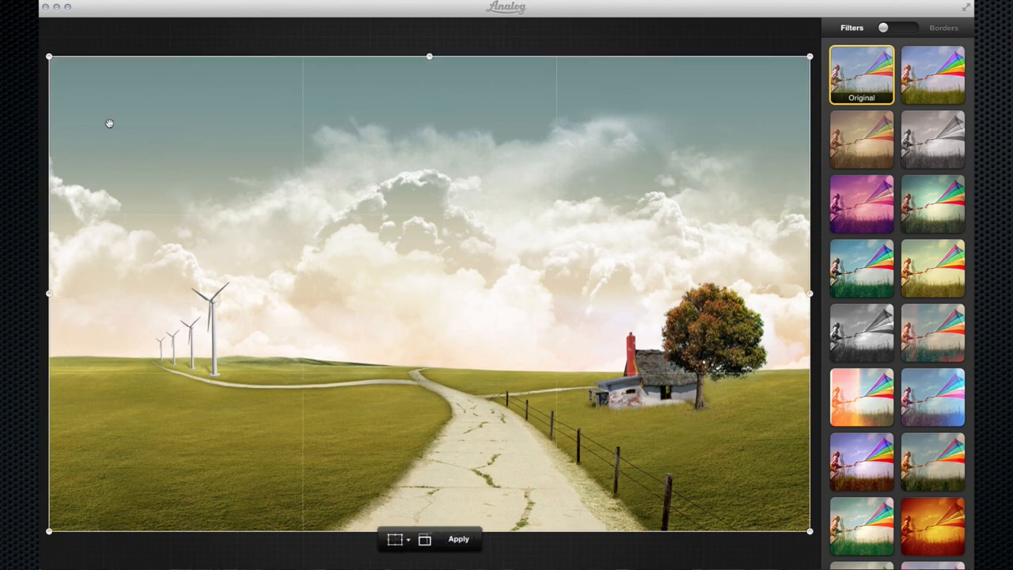
drag(431, 57, 430, 256)
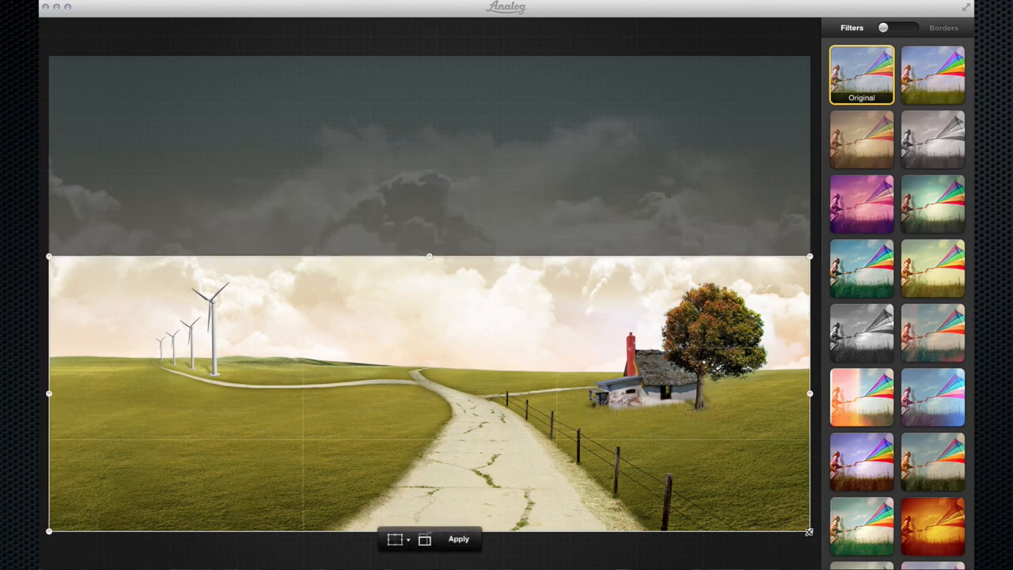
drag(808, 532, 813, 438)
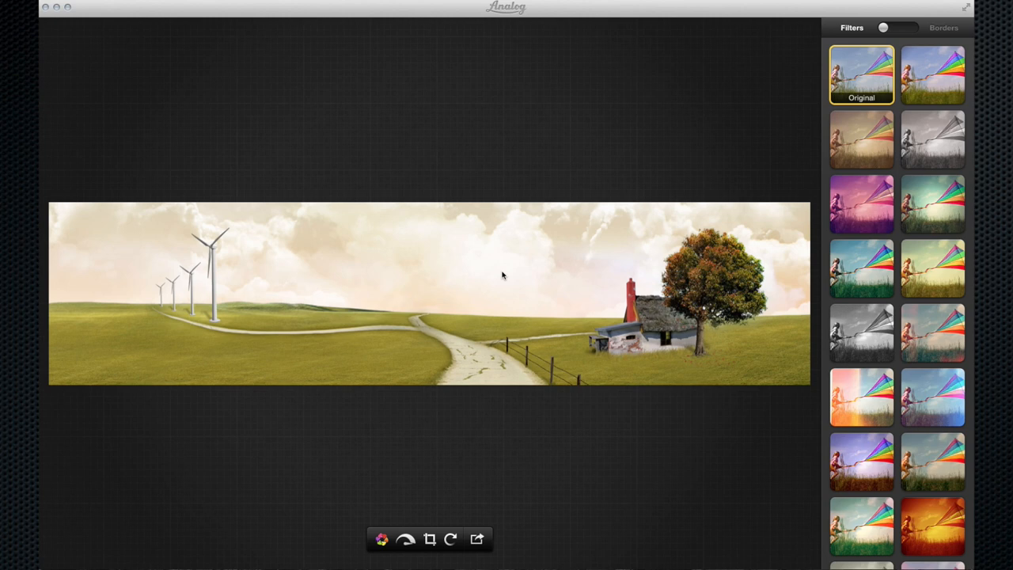
mouse_move(550, 520)
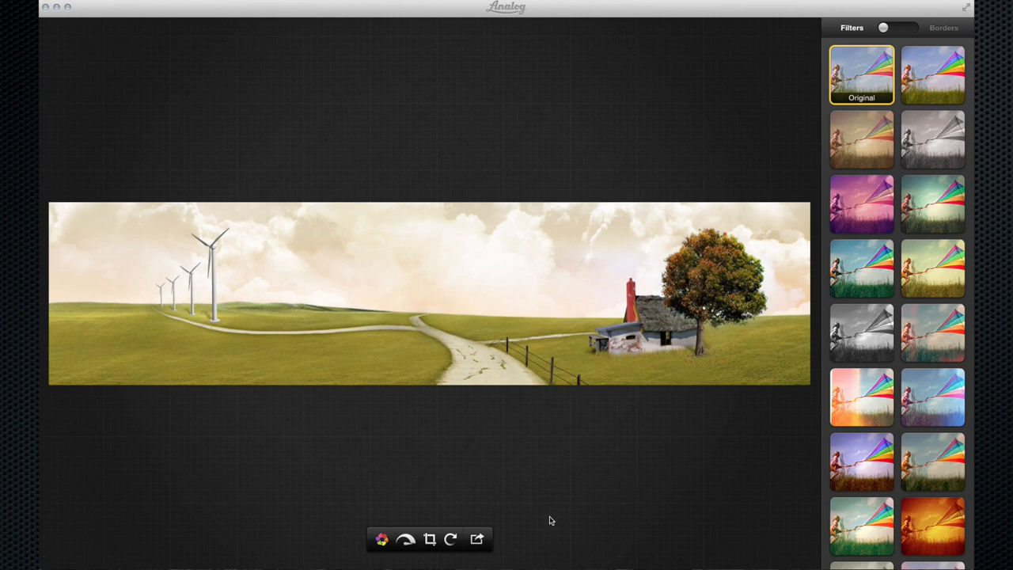
click(430, 538)
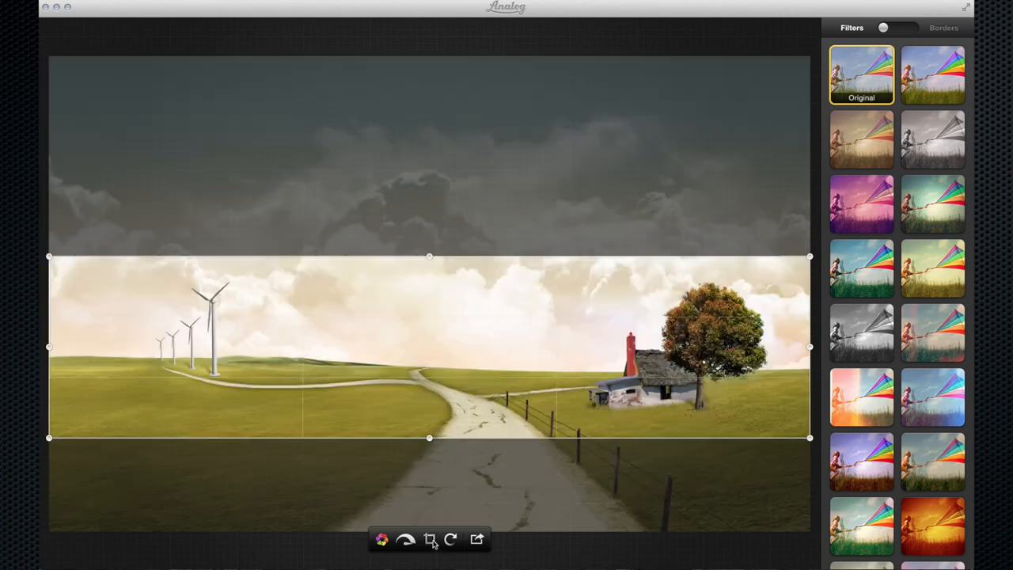
click(432, 538)
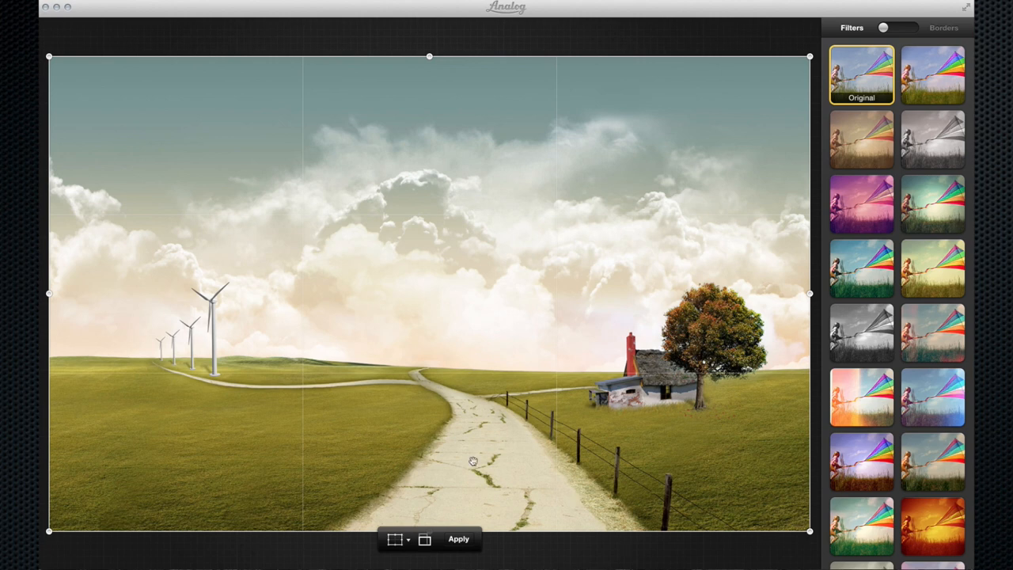
mouse_move(396, 446)
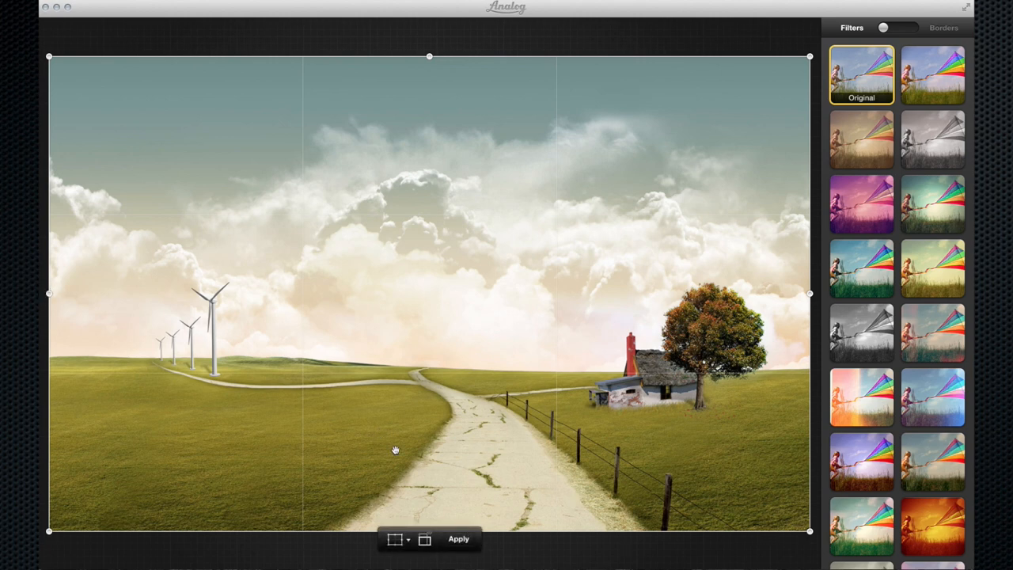
click(425, 540)
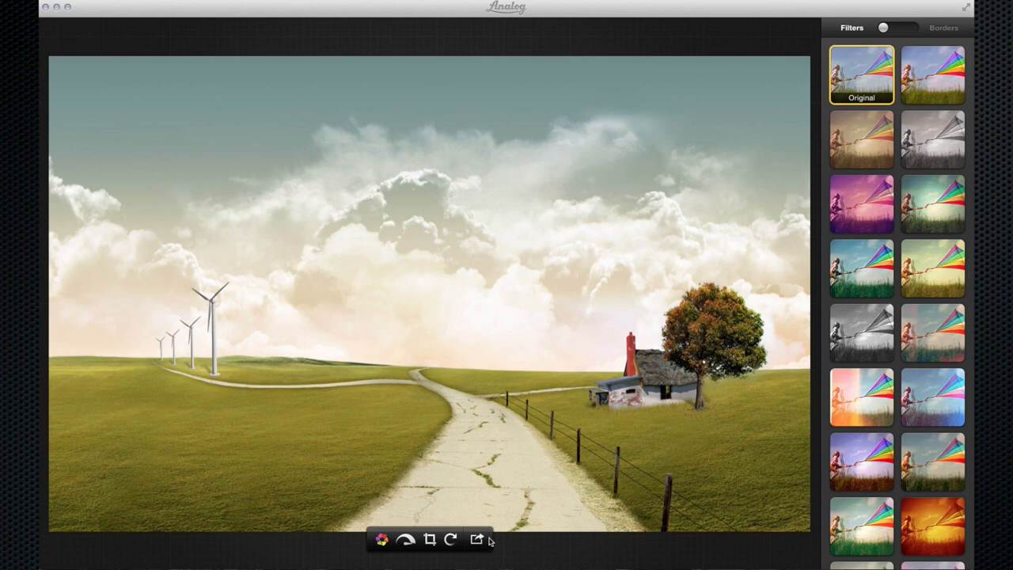
mouse_move(477, 540)
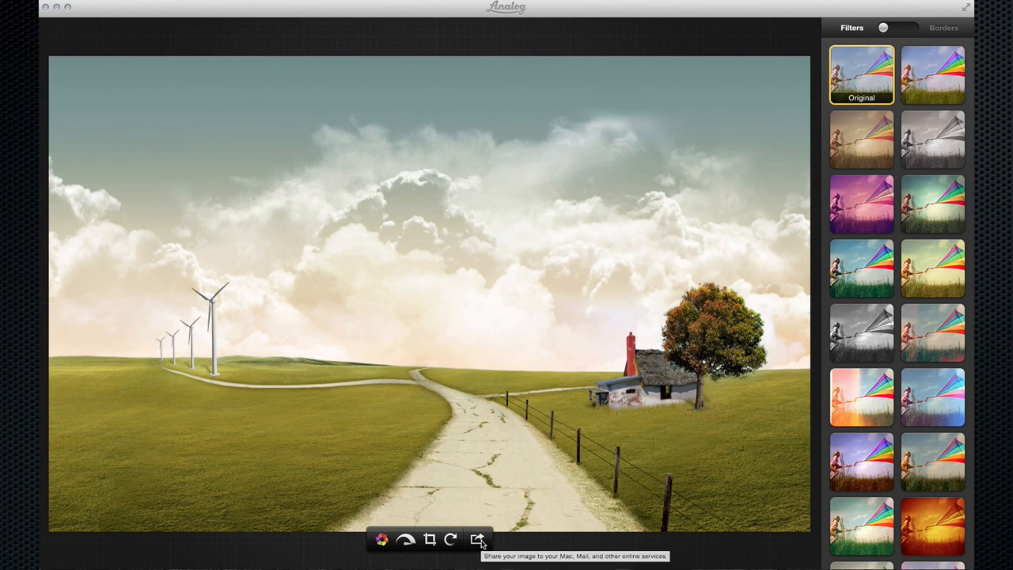
click(481, 541)
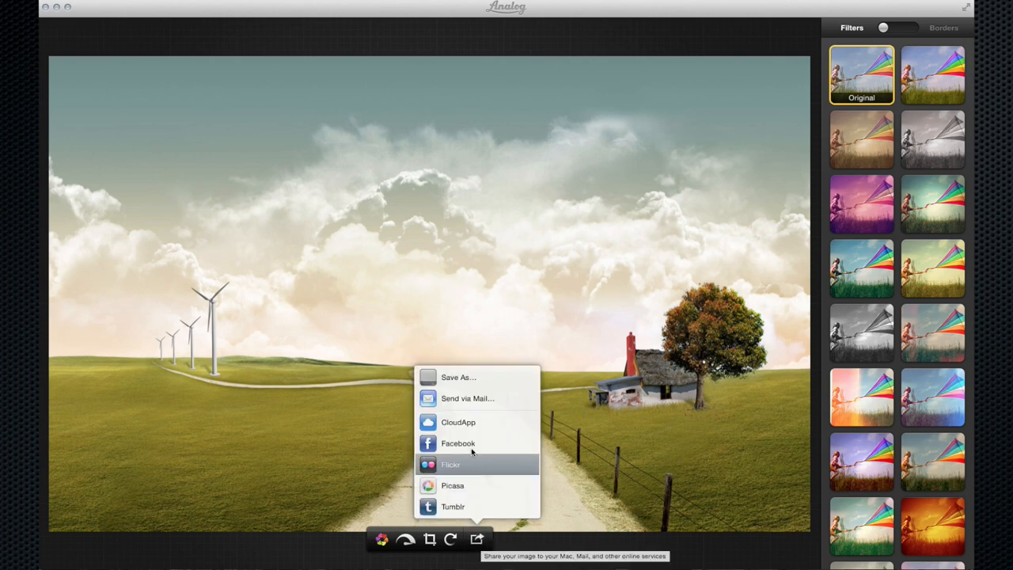
mouse_move(472, 376)
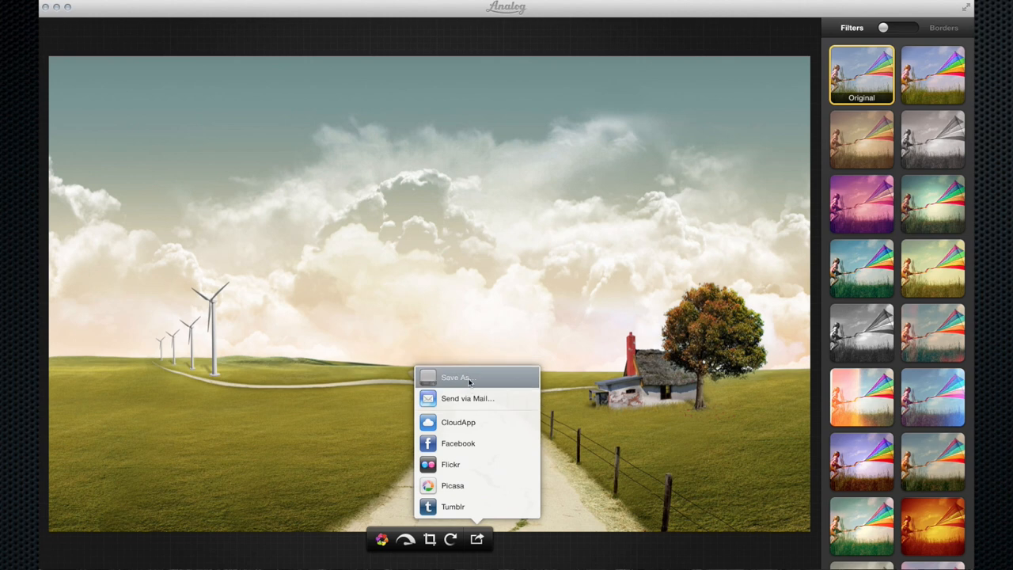
mouse_move(504, 398)
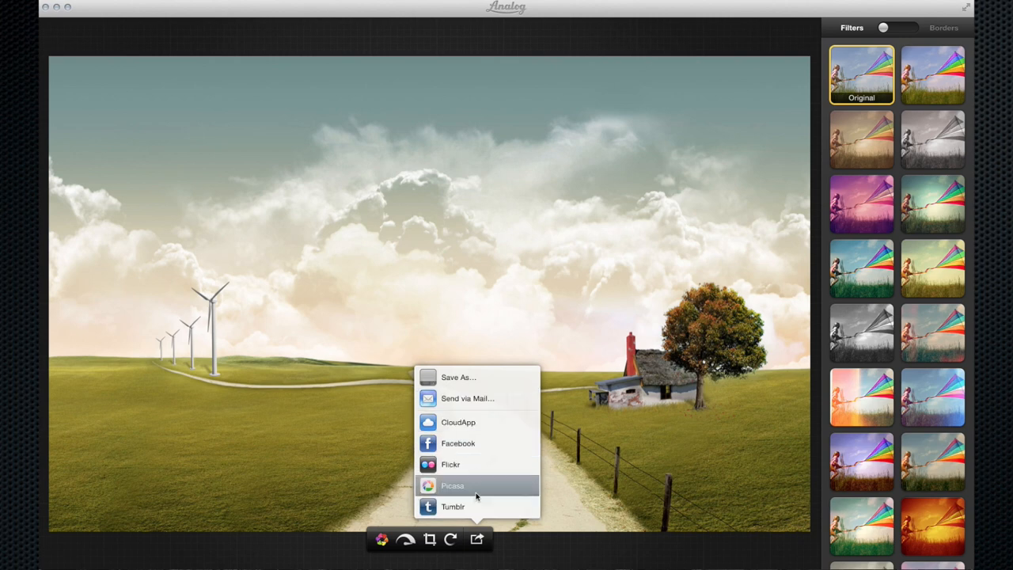
mouse_move(458, 443)
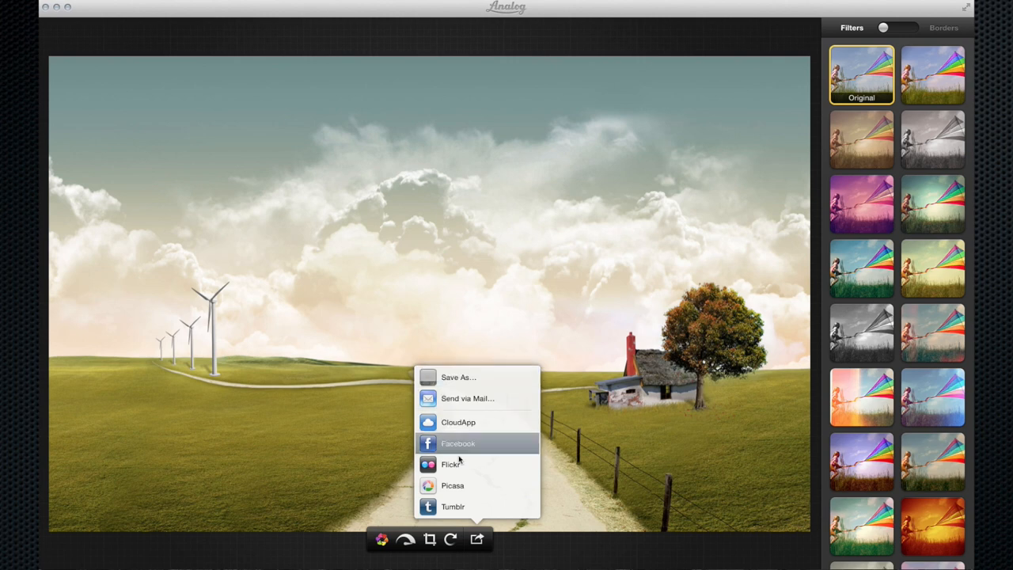
mouse_move(462, 420)
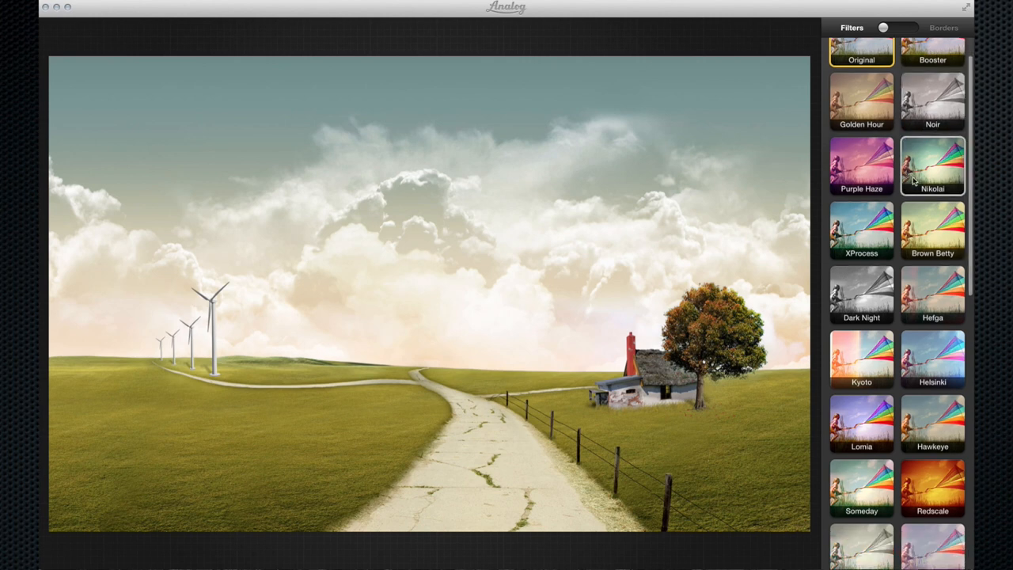
Apply the Lomia filter to the landscape at a slightly raised strength.
scroll(down, 3)
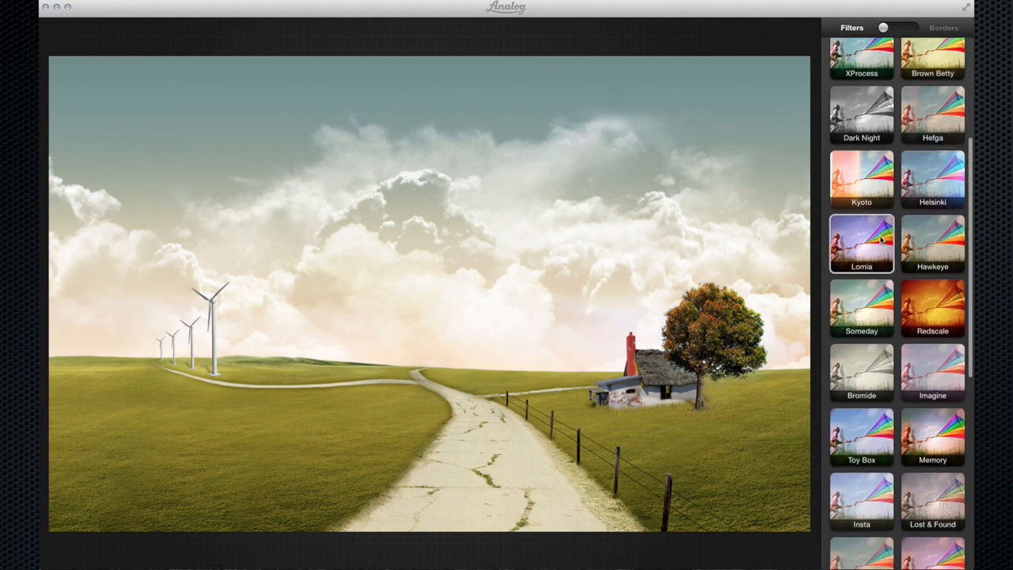
click(861, 244)
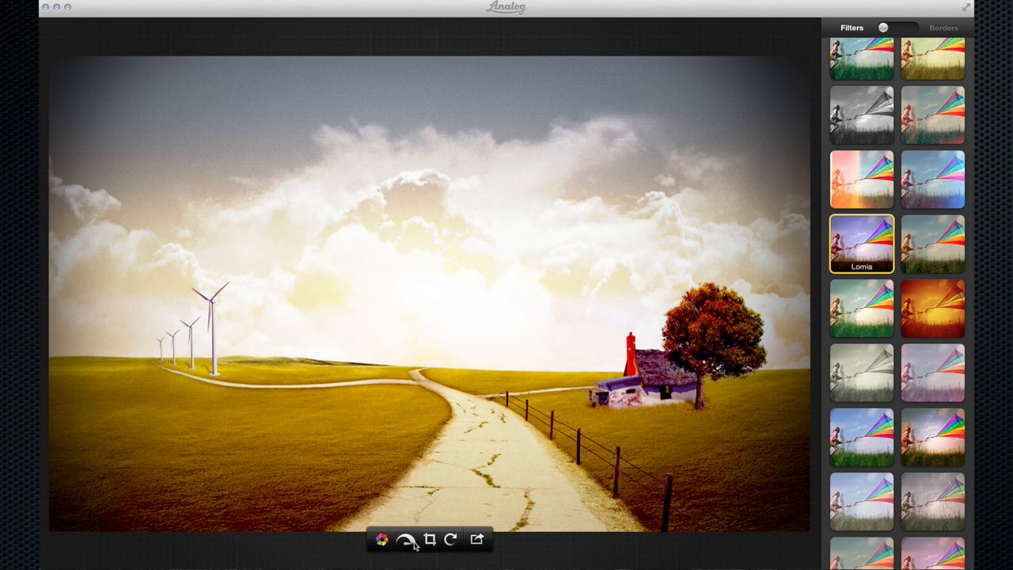
click(398, 541)
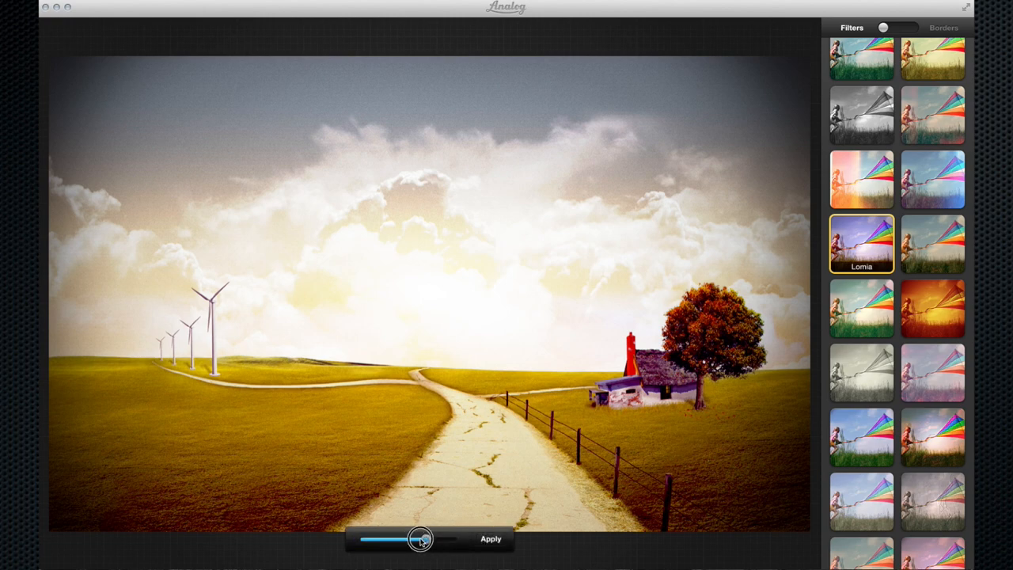
drag(419, 538, 446, 541)
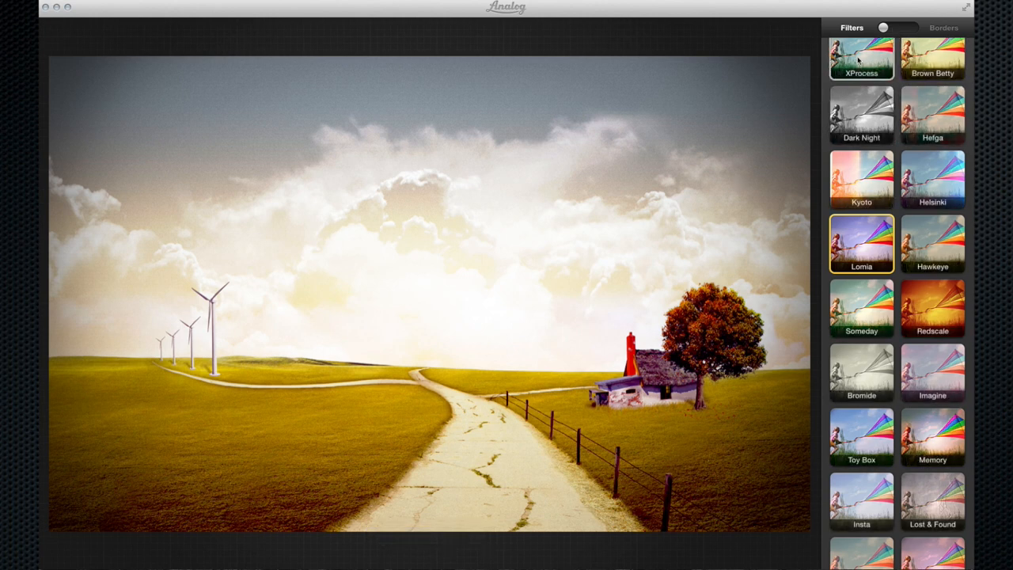
click(949, 25)
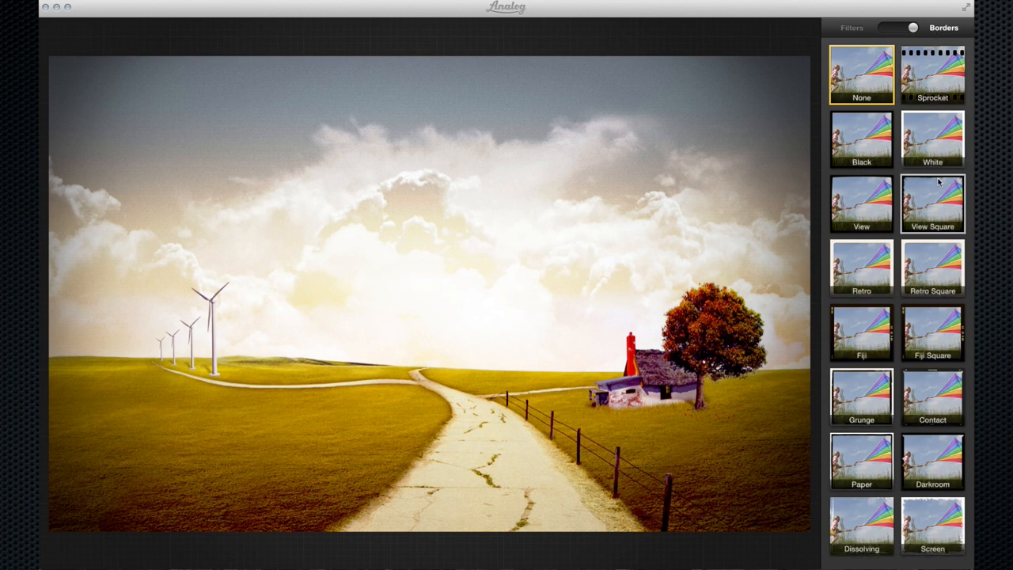
Try the View Square, Retro, Fiji, Fiji Square and Grunge borders on the photo.
click(932, 204)
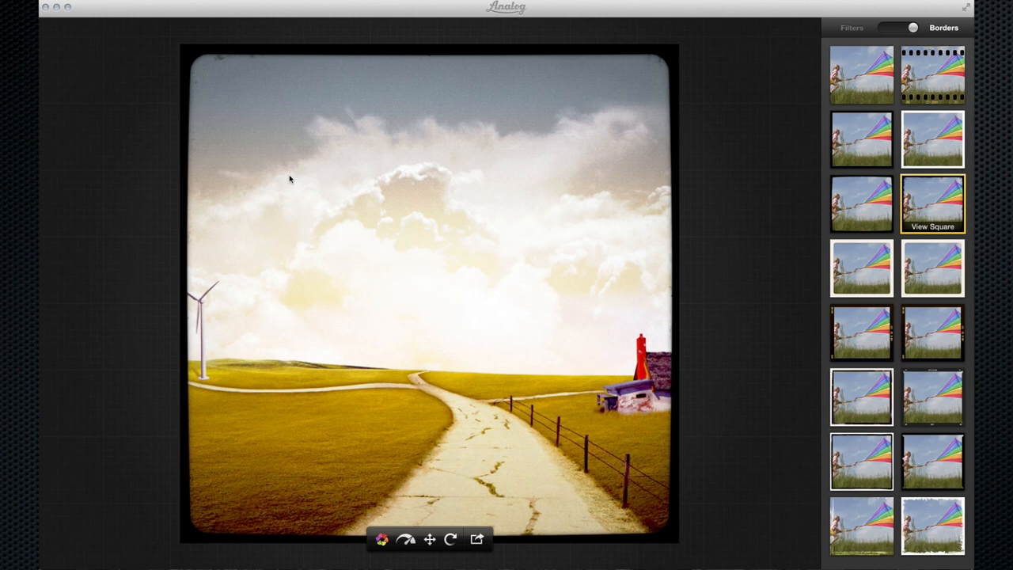
click(861, 267)
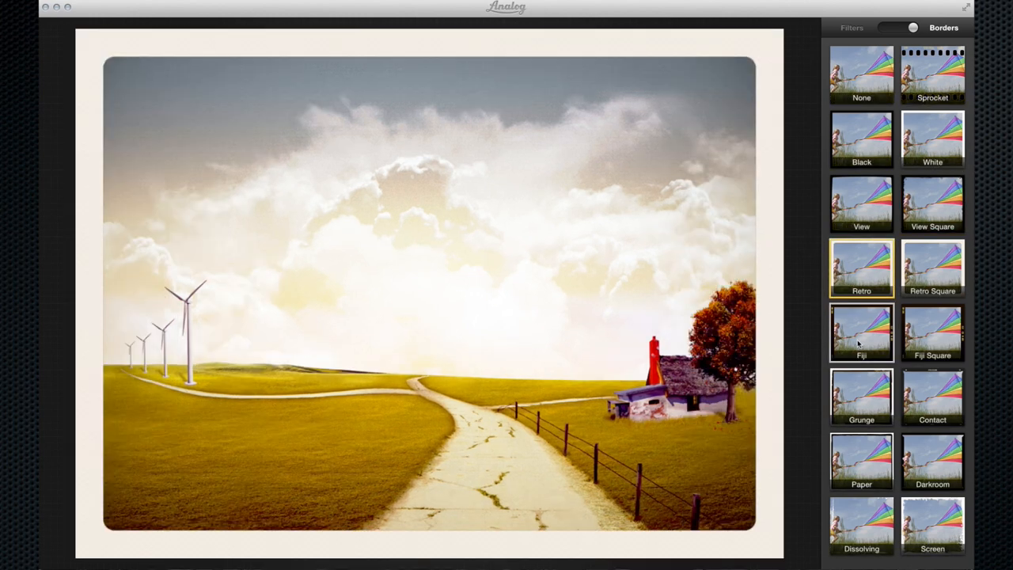
click(861, 333)
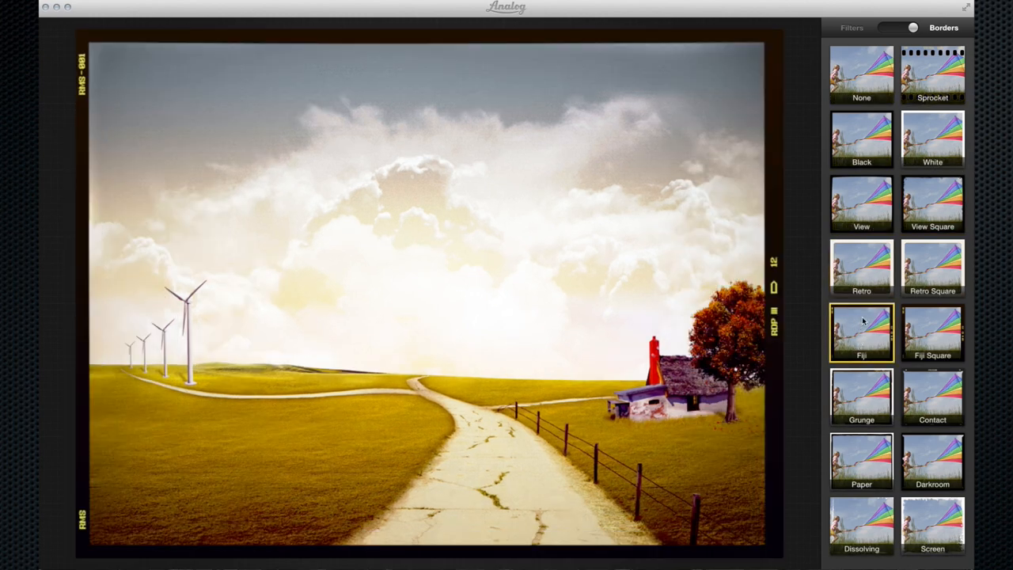
click(932, 332)
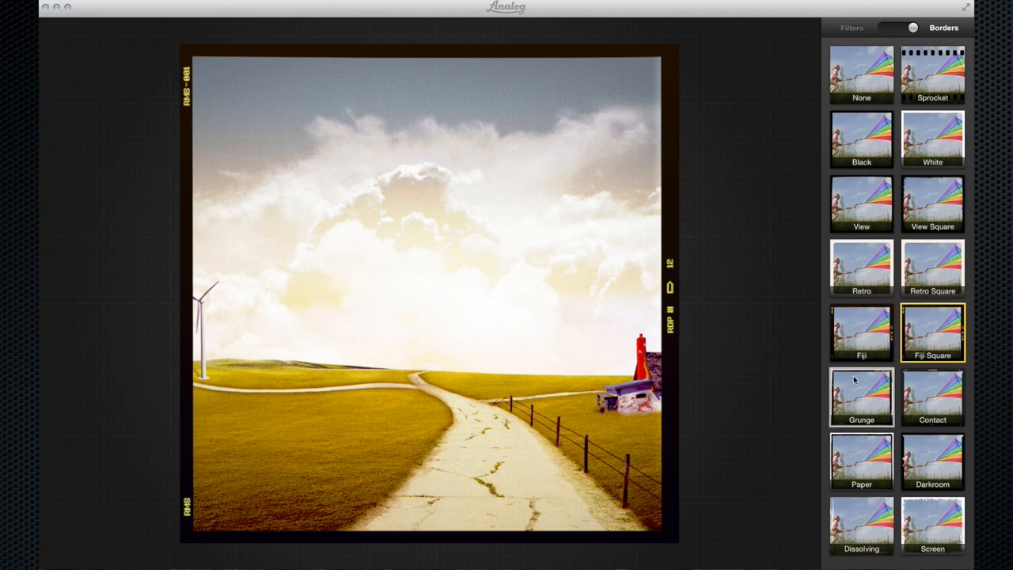
click(860, 398)
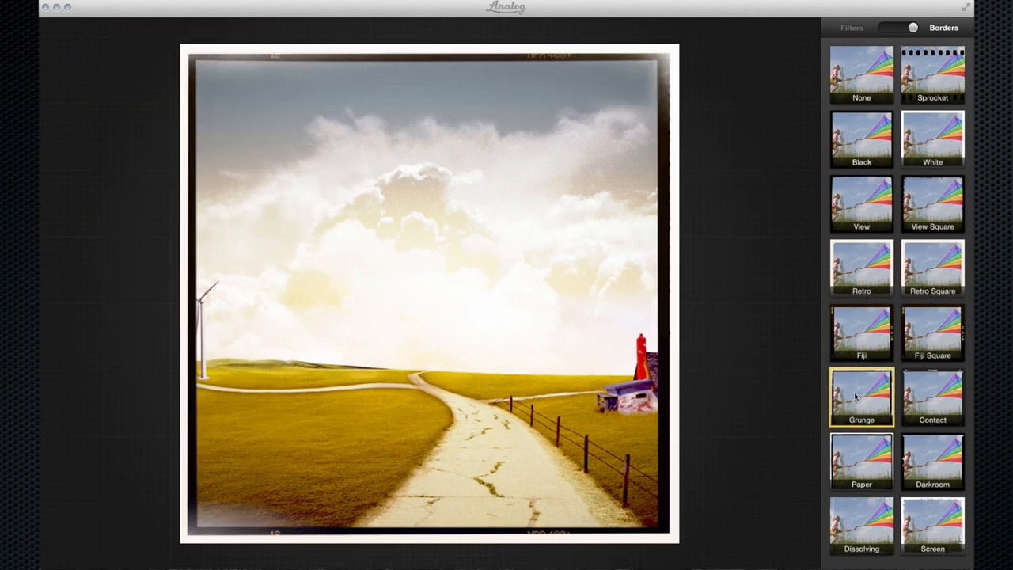
Try Contact, Darkroom and Paper, then leave the Sprocket film-strip border applied.
click(930, 397)
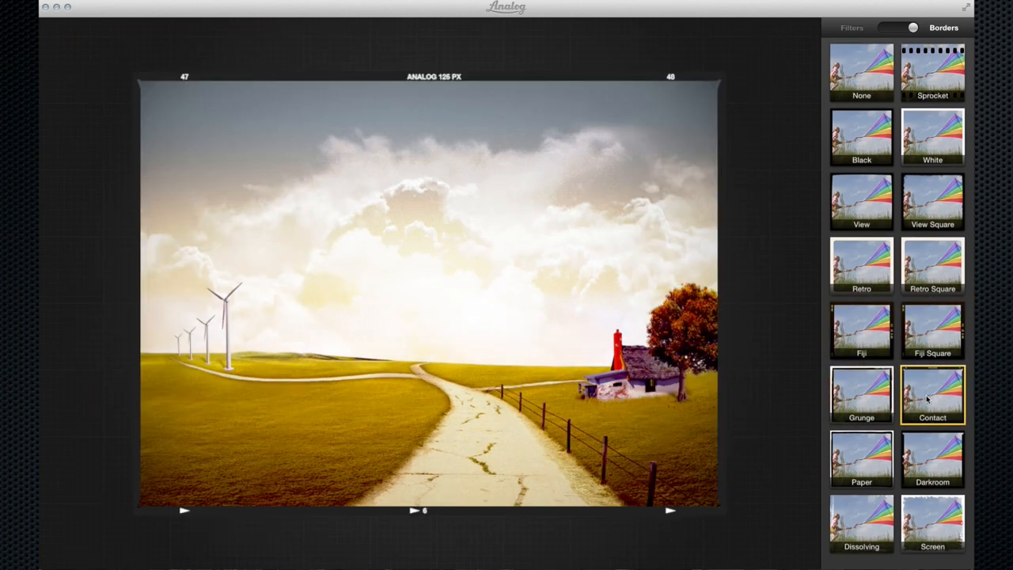
click(931, 465)
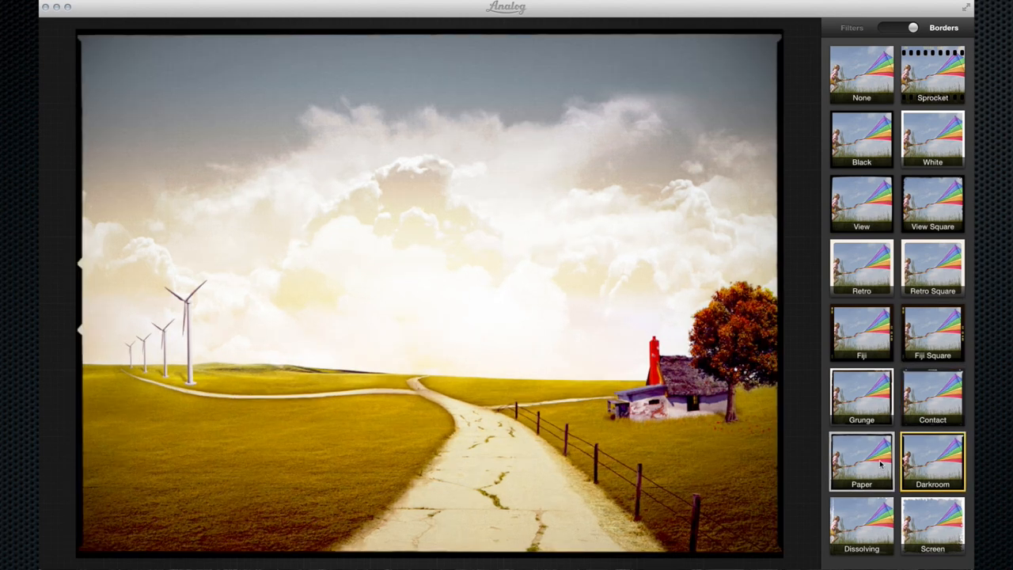
click(861, 472)
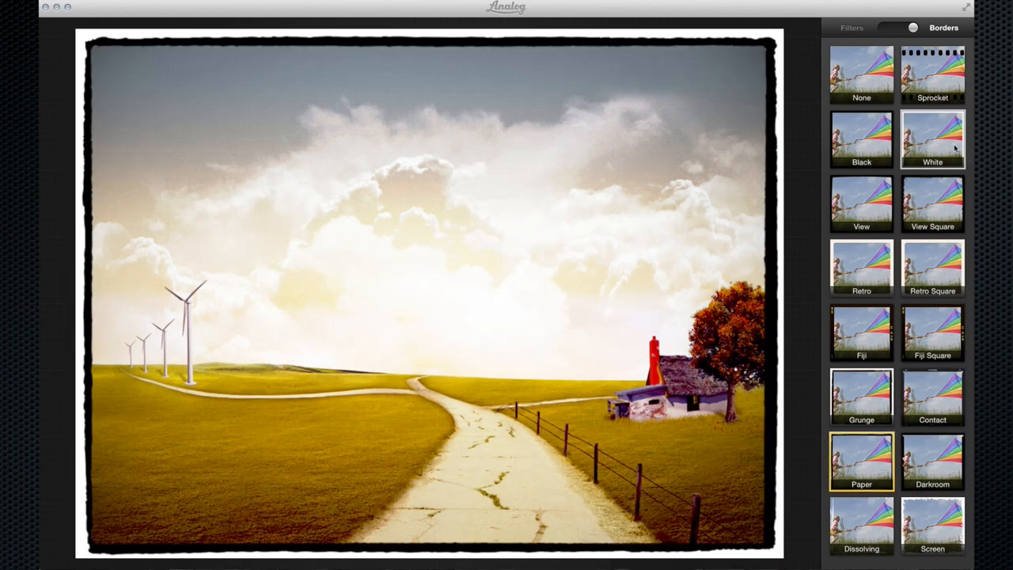
click(933, 76)
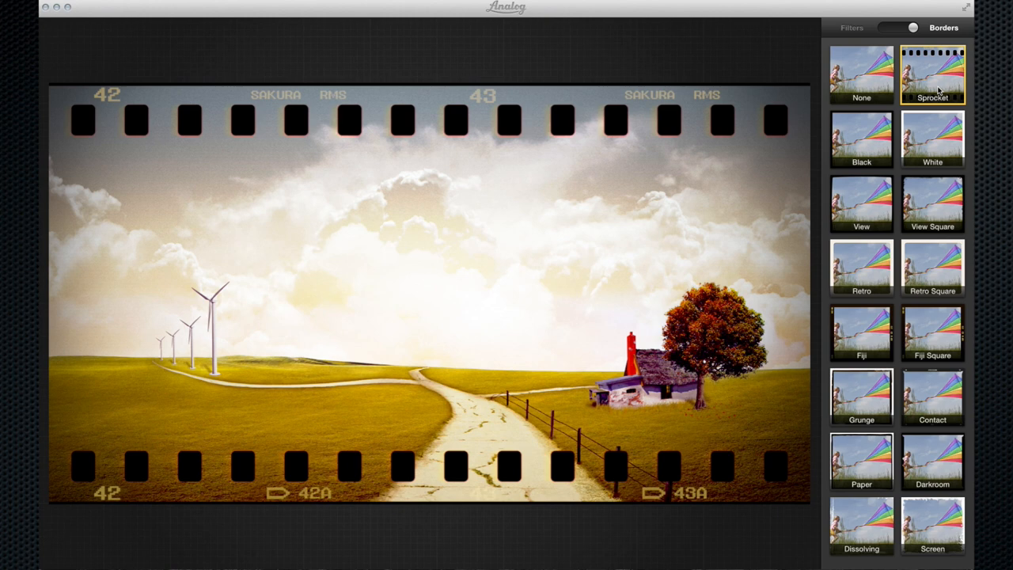
click(933, 72)
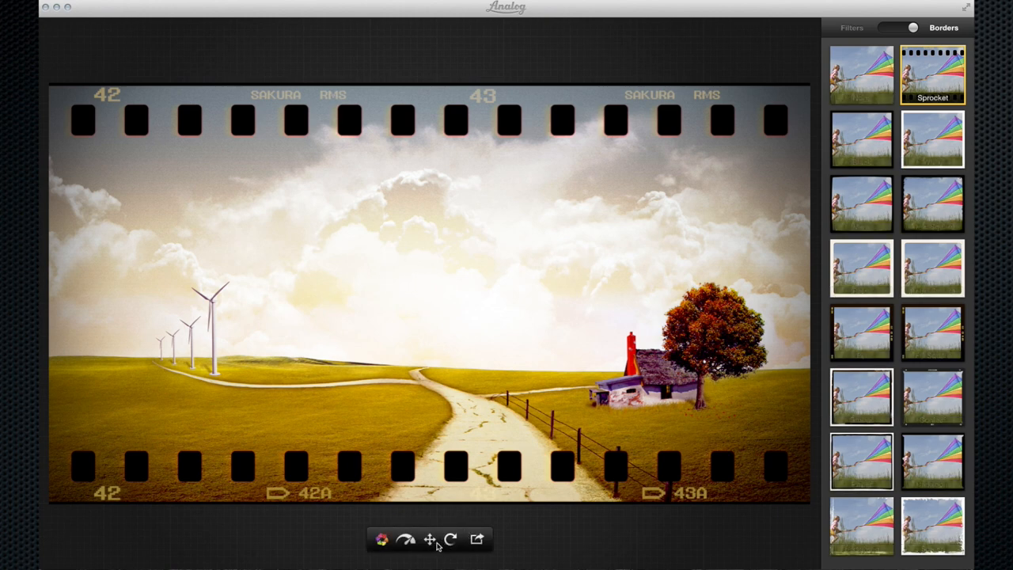
mouse_move(404, 538)
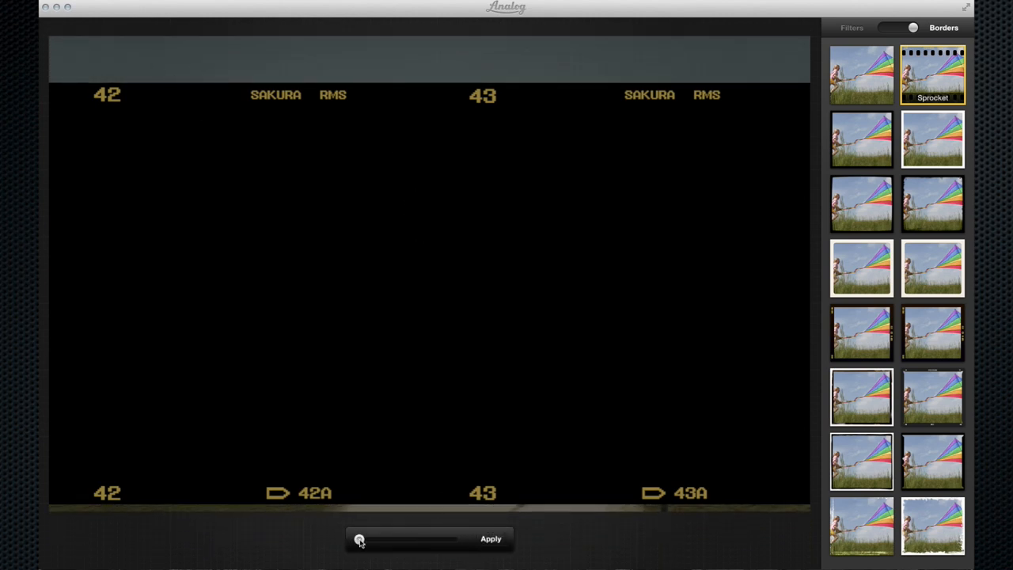
Vary the film-strip border strength, then set the border to None.
drag(358, 538, 446, 538)
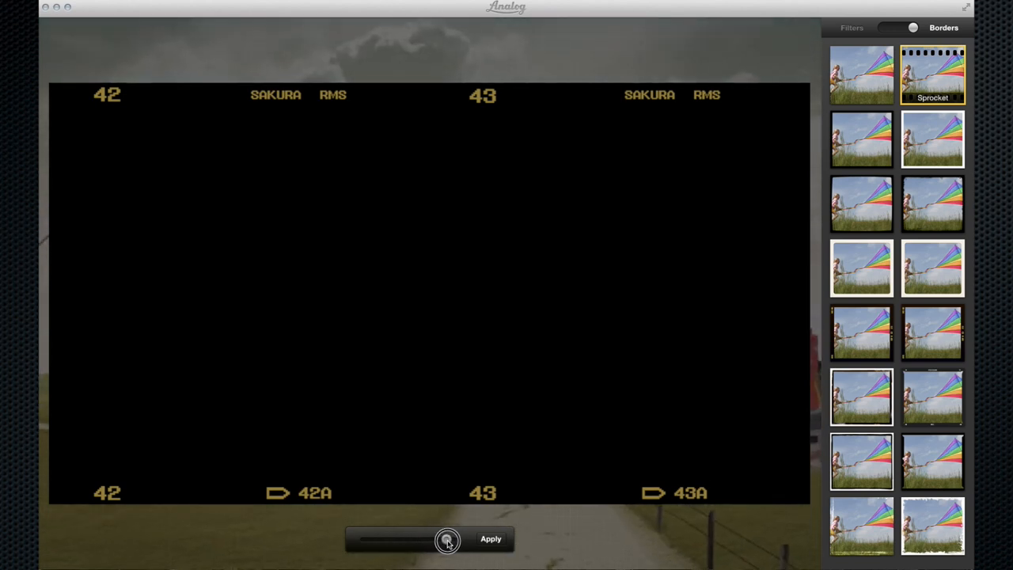
drag(446, 538, 358, 538)
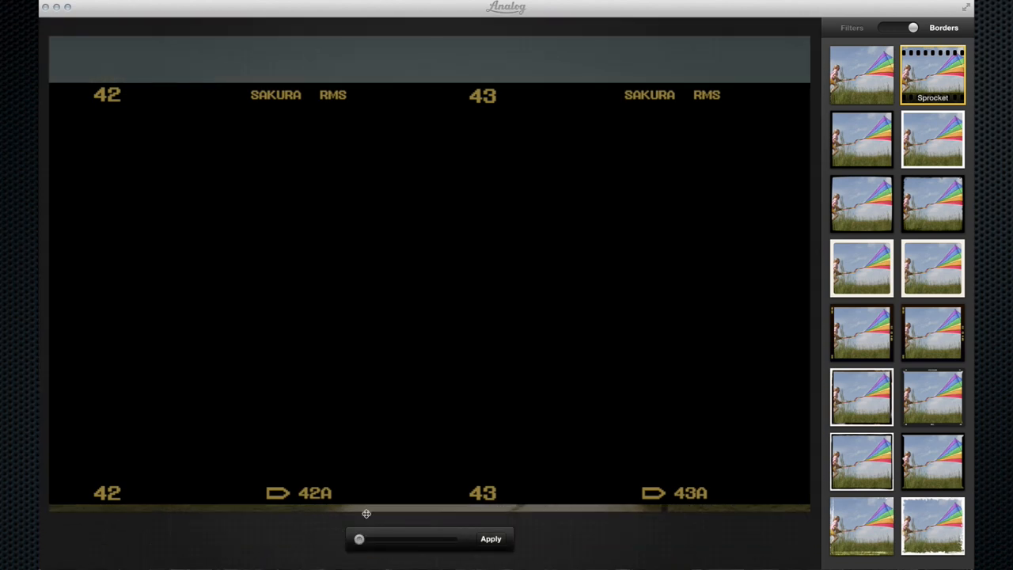
drag(357, 538, 410, 538)
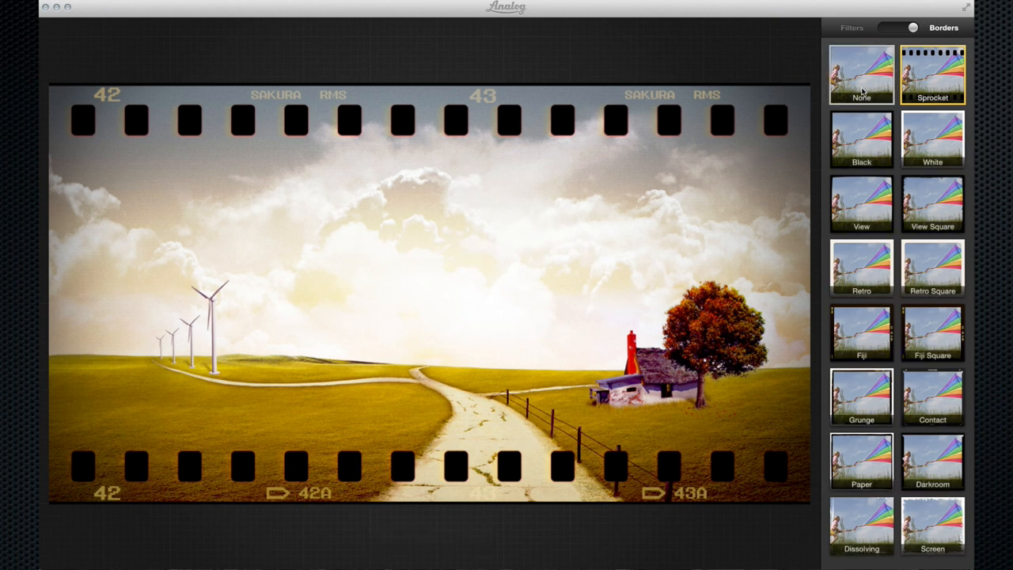
click(864, 72)
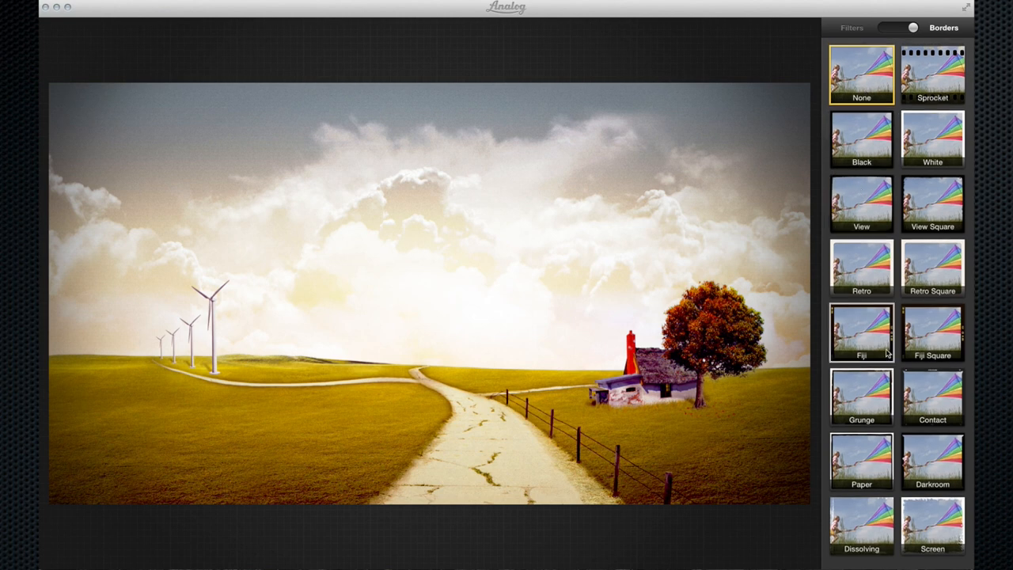
Apply the rough-edged Paper border and return to the Filters list.
click(862, 472)
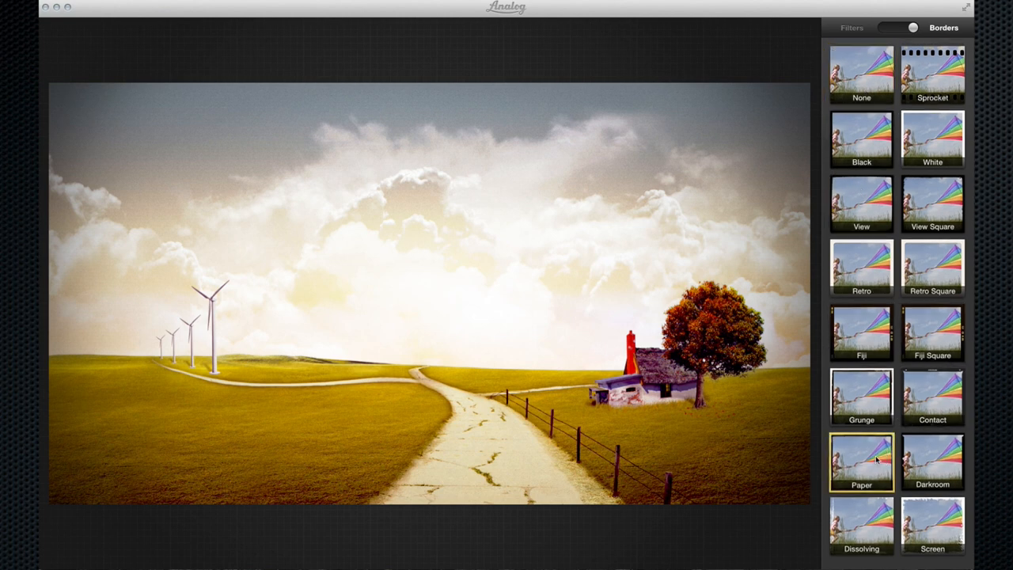
click(867, 467)
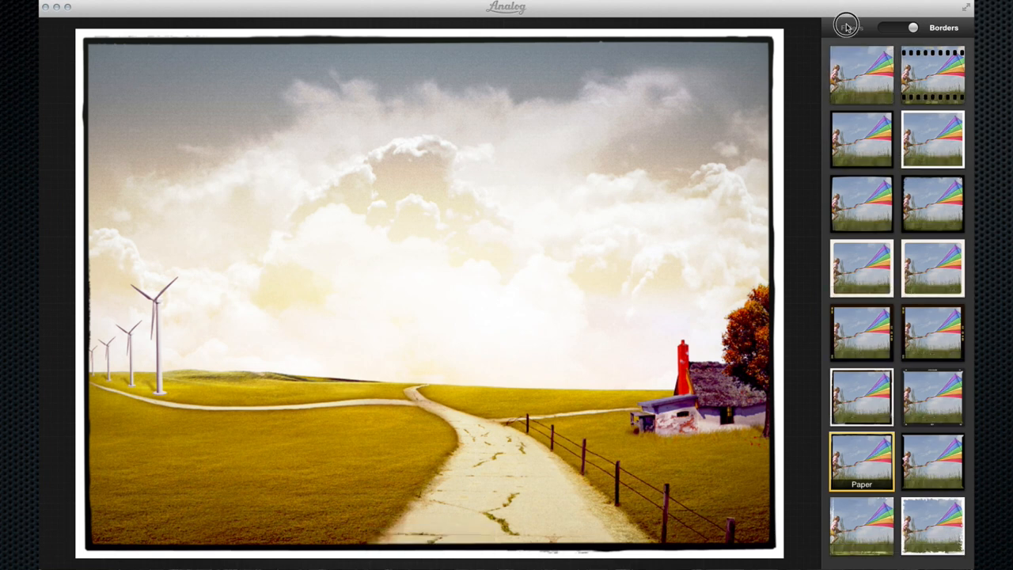
click(847, 28)
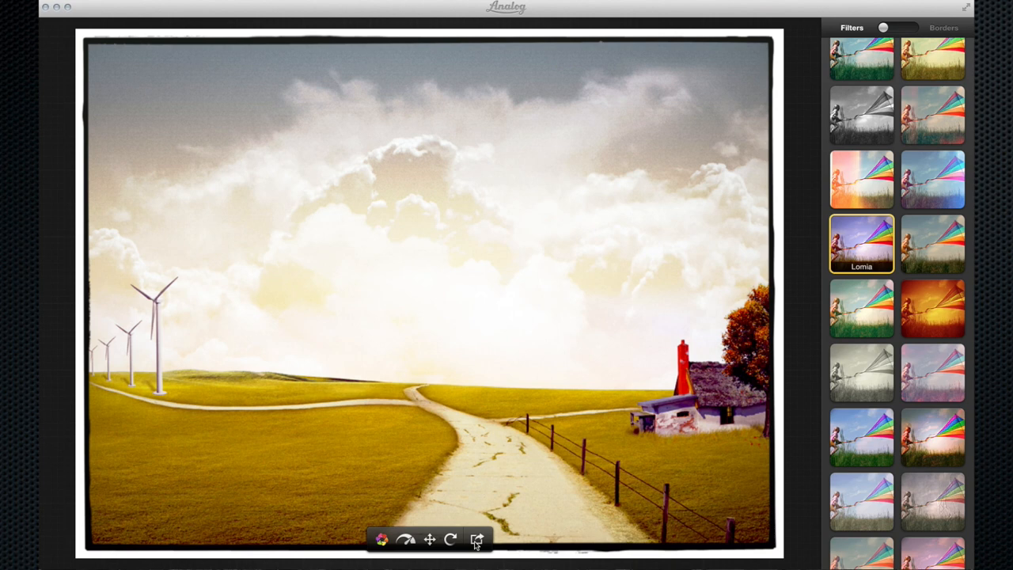
click(479, 541)
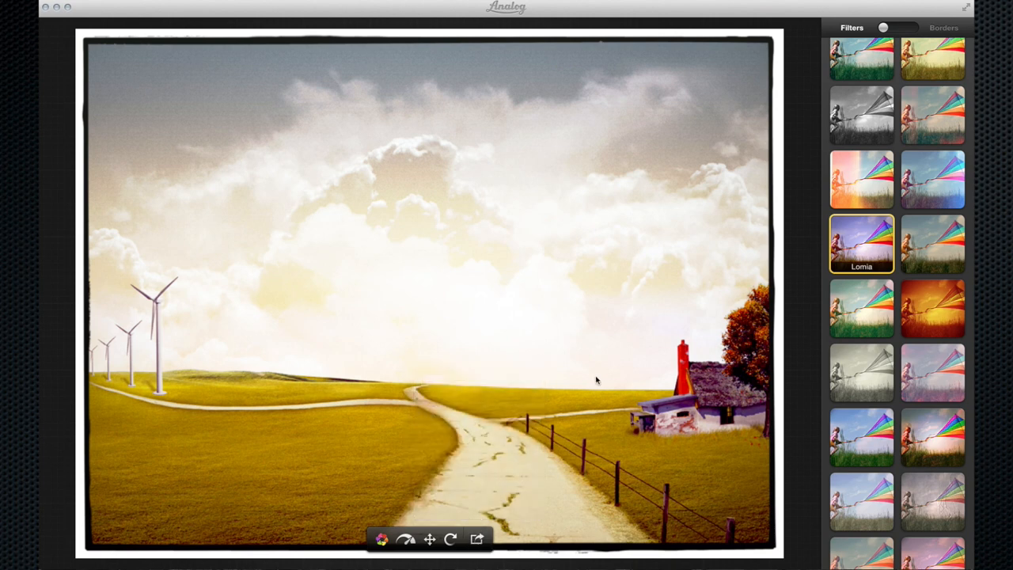
mouse_move(592, 443)
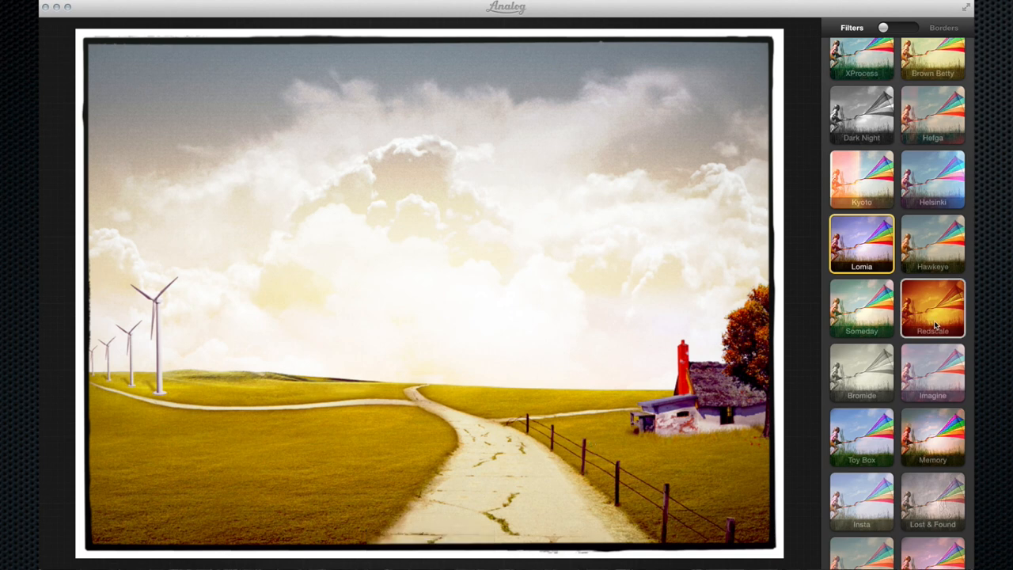
Try the Someday, Bromide and Memory filters on the paper-bordered photo.
click(861, 309)
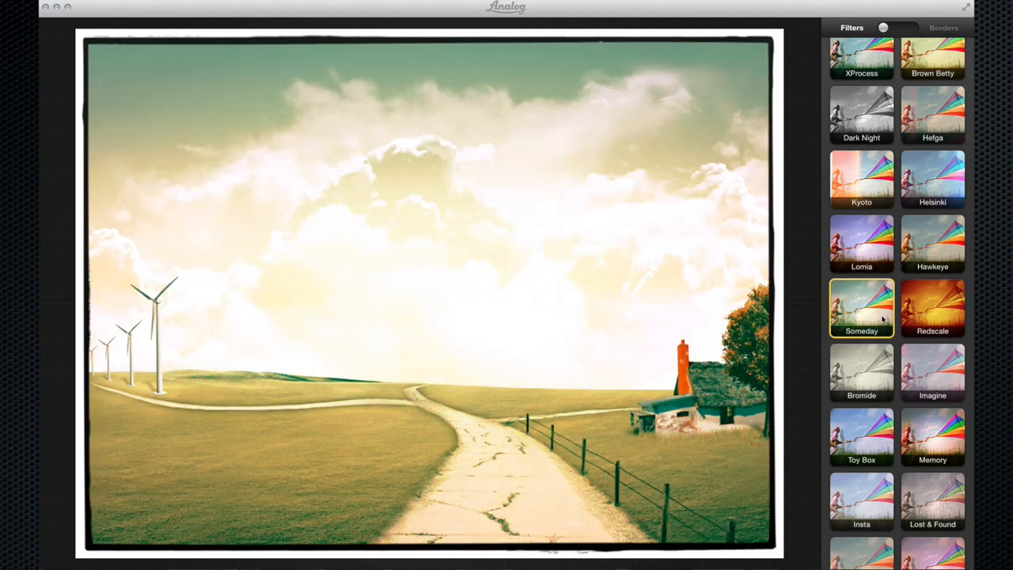
click(861, 372)
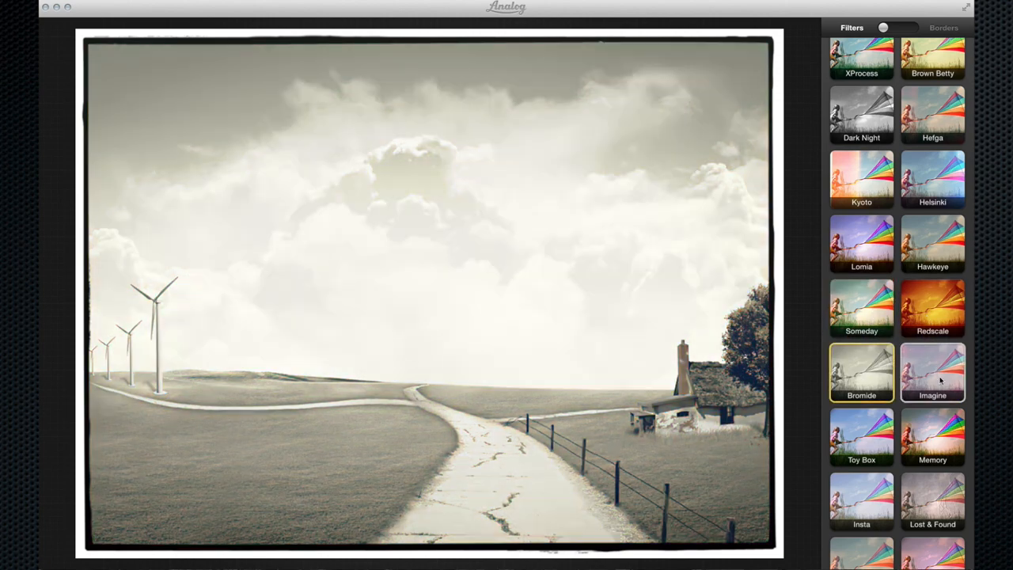
click(932, 373)
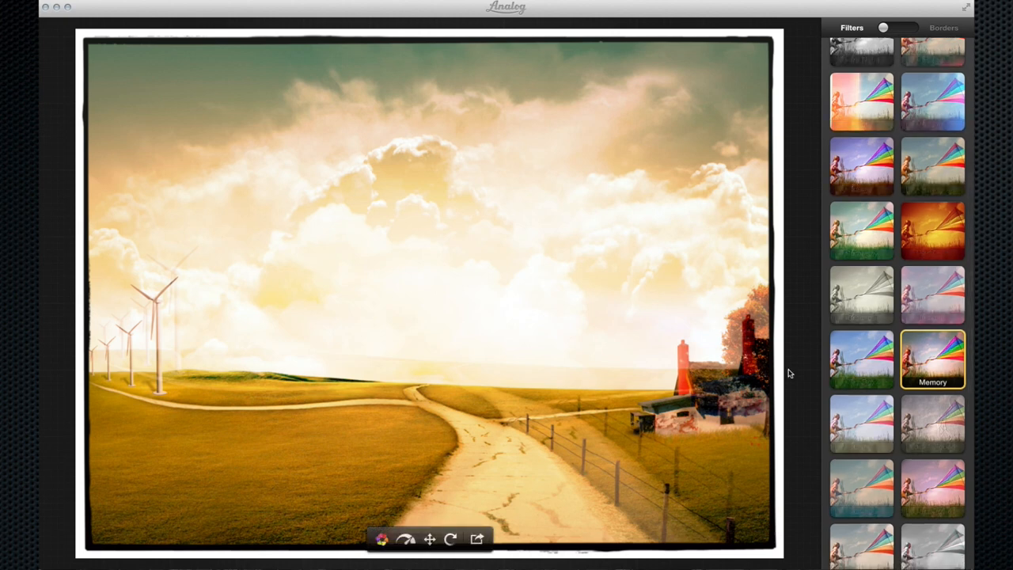
scroll(down, 3)
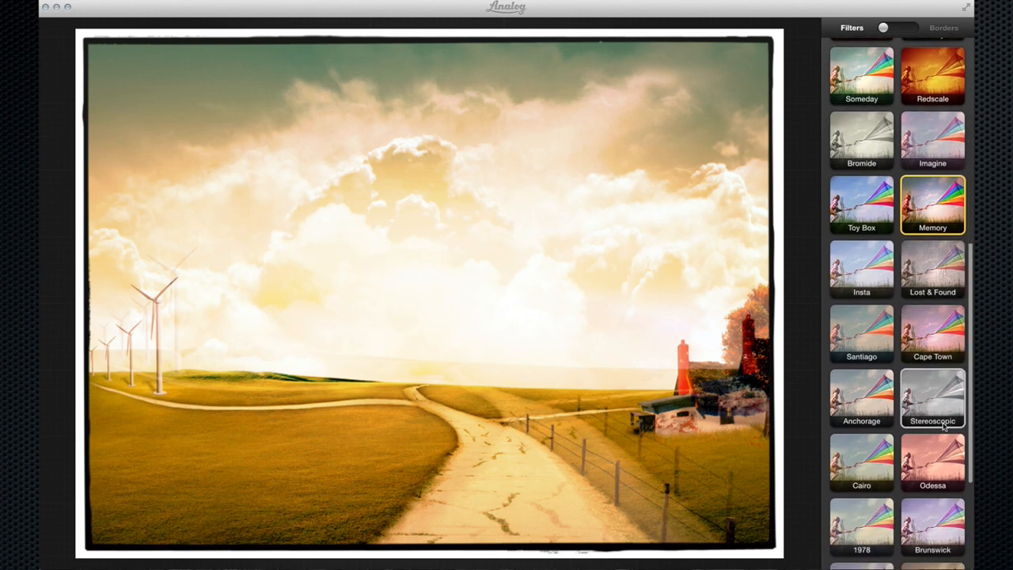
Try Stereoscopic at raised strength, then settle on a soft faded vintage filter.
click(931, 397)
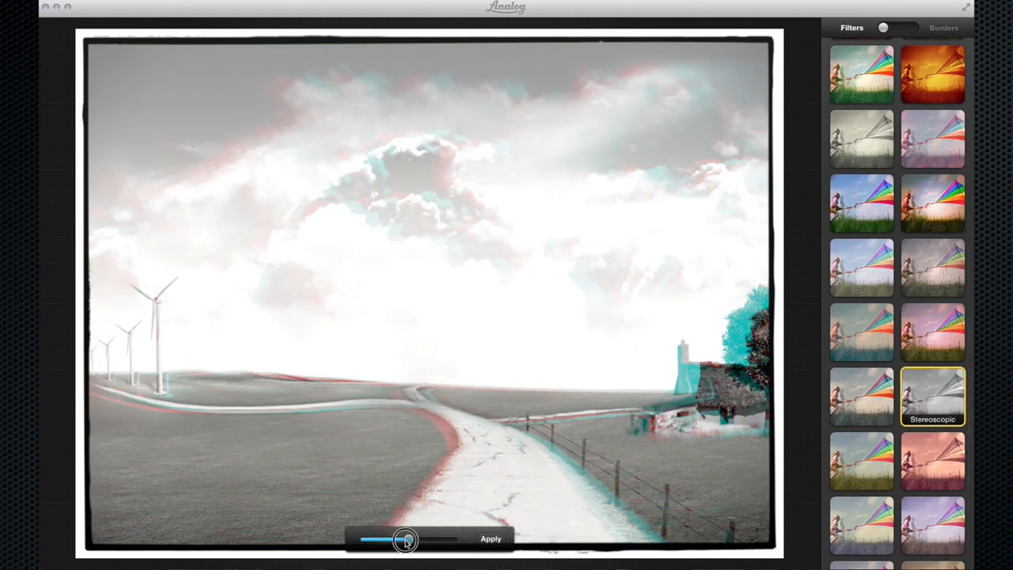
drag(405, 538, 453, 538)
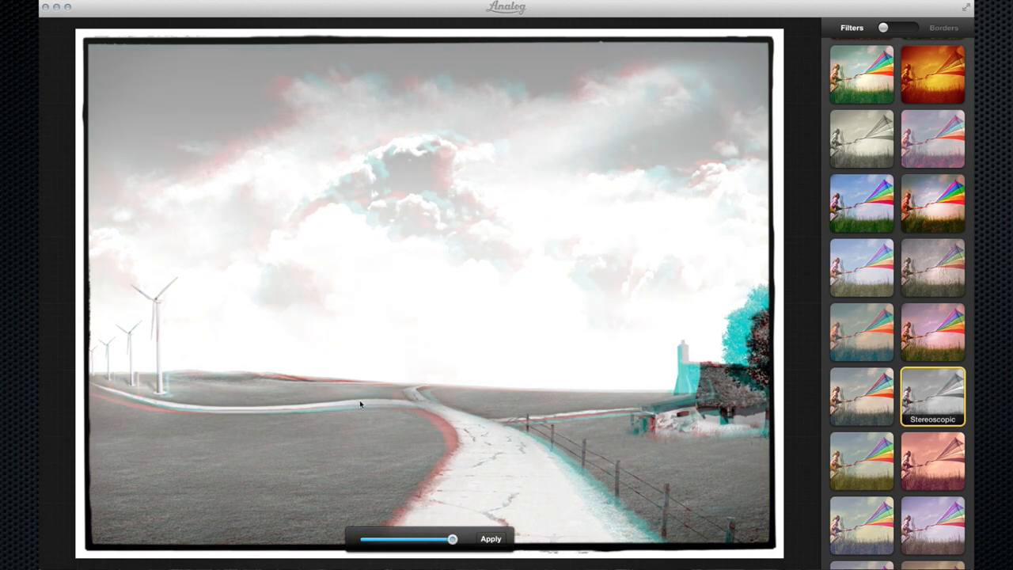
click(861, 462)
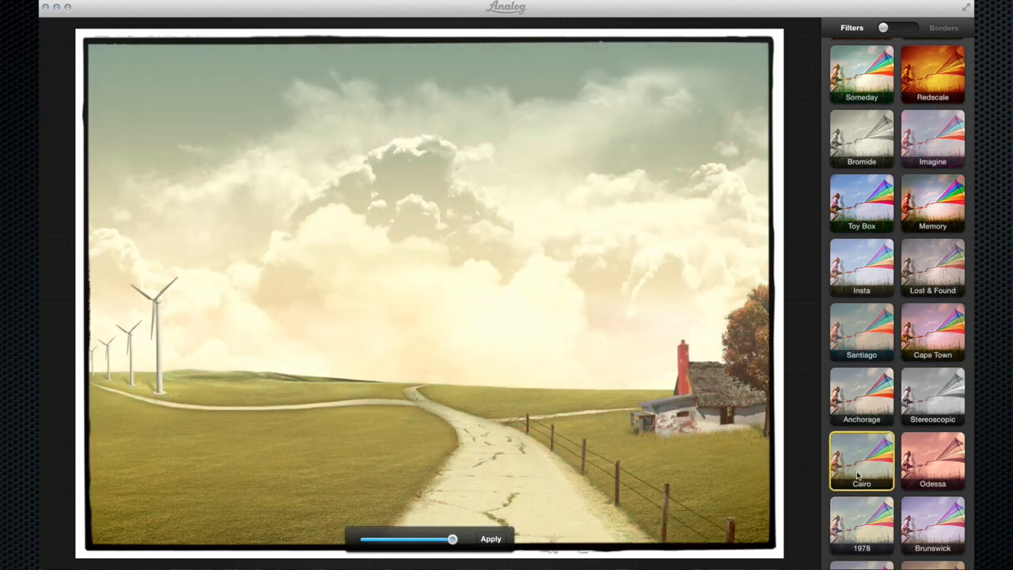